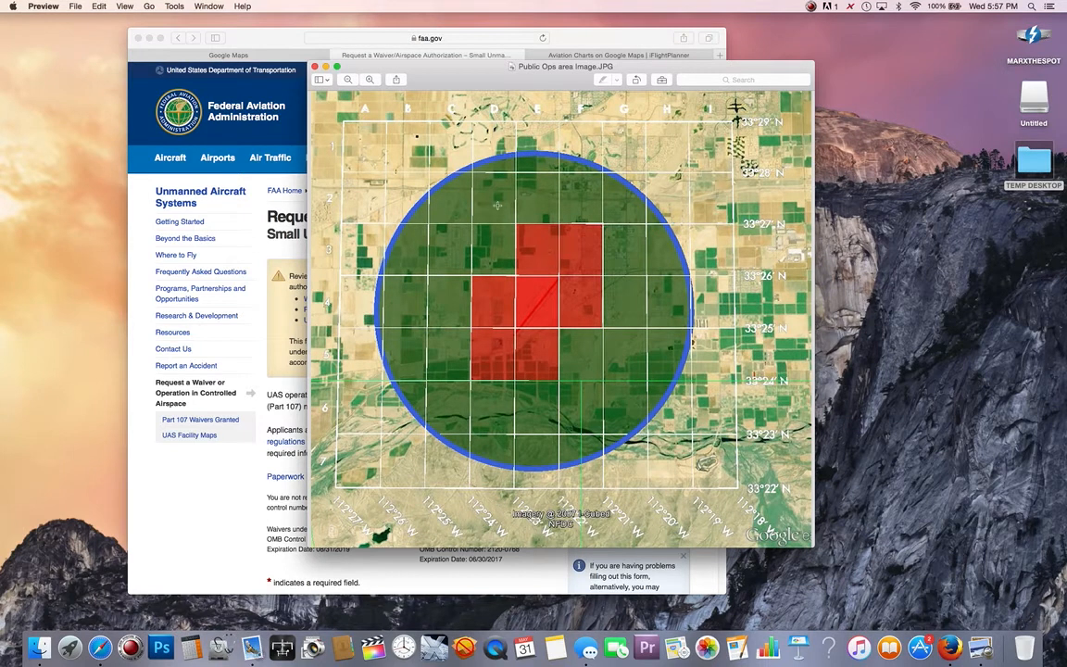
pyautogui.moveTo(500, 195)
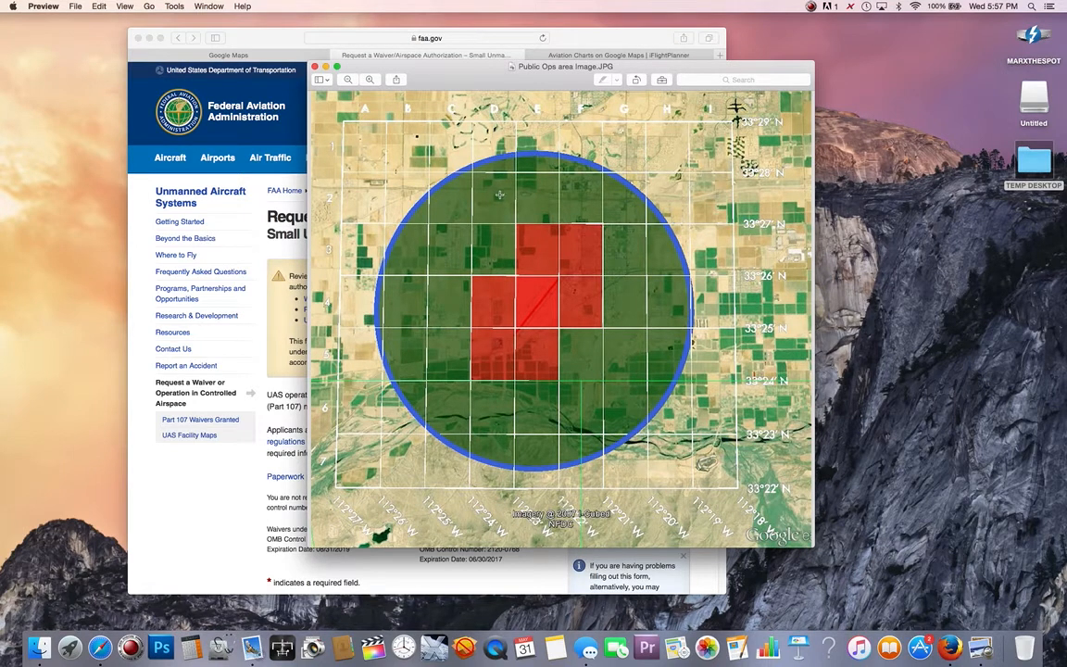
pyautogui.moveTo(548, 200)
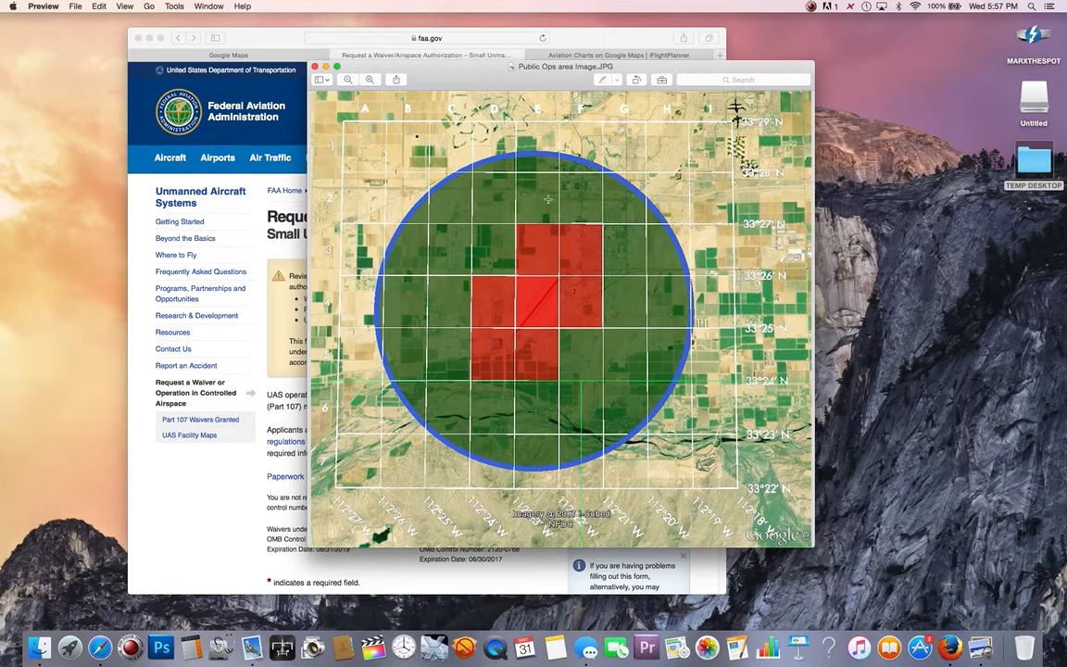
pyautogui.moveTo(574, 196)
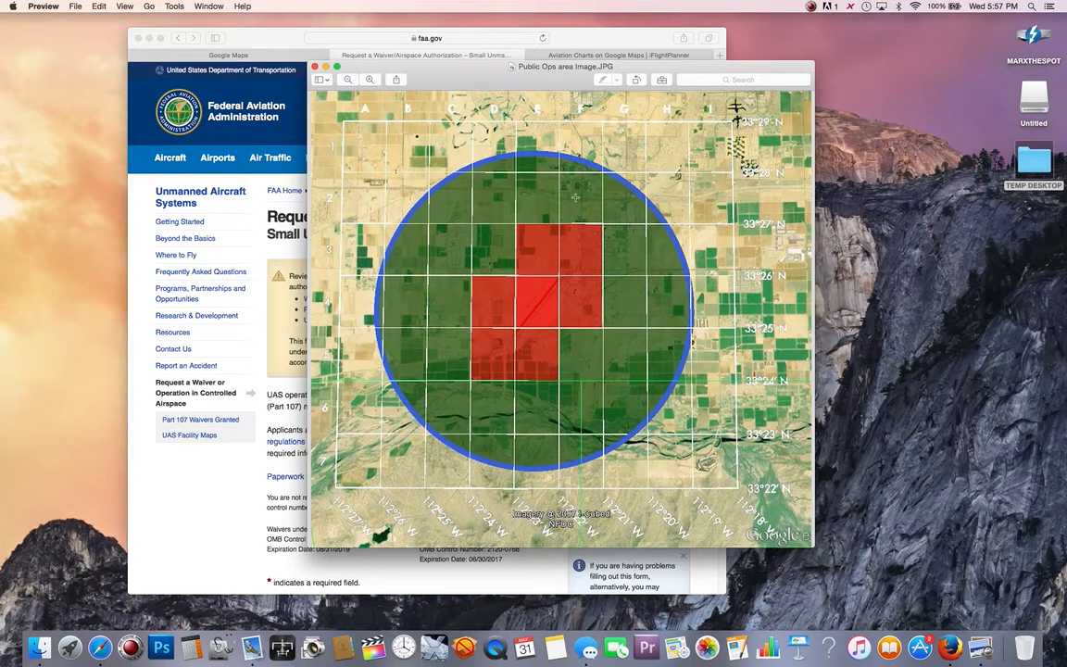
pyautogui.moveTo(448, 163)
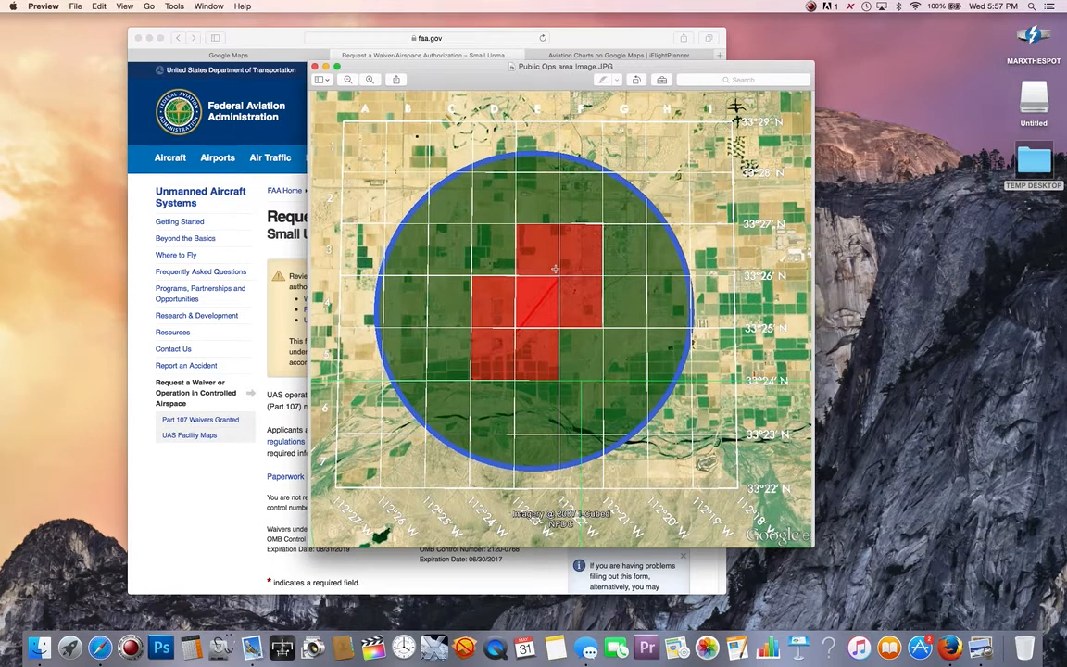
pyautogui.moveTo(607, 213)
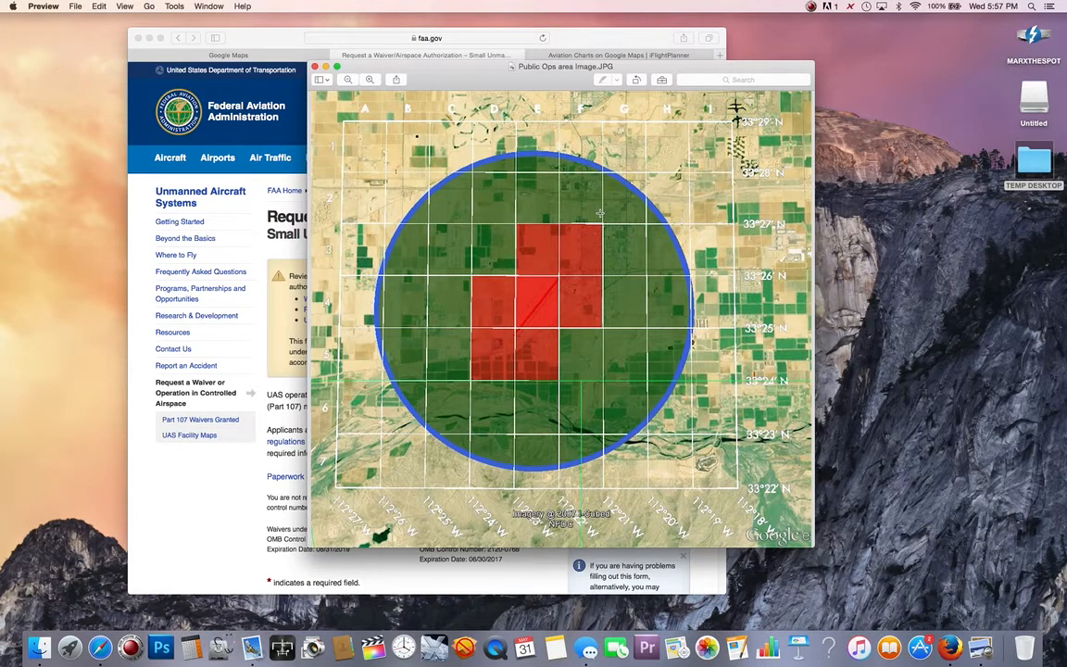
pyautogui.moveTo(496, 200)
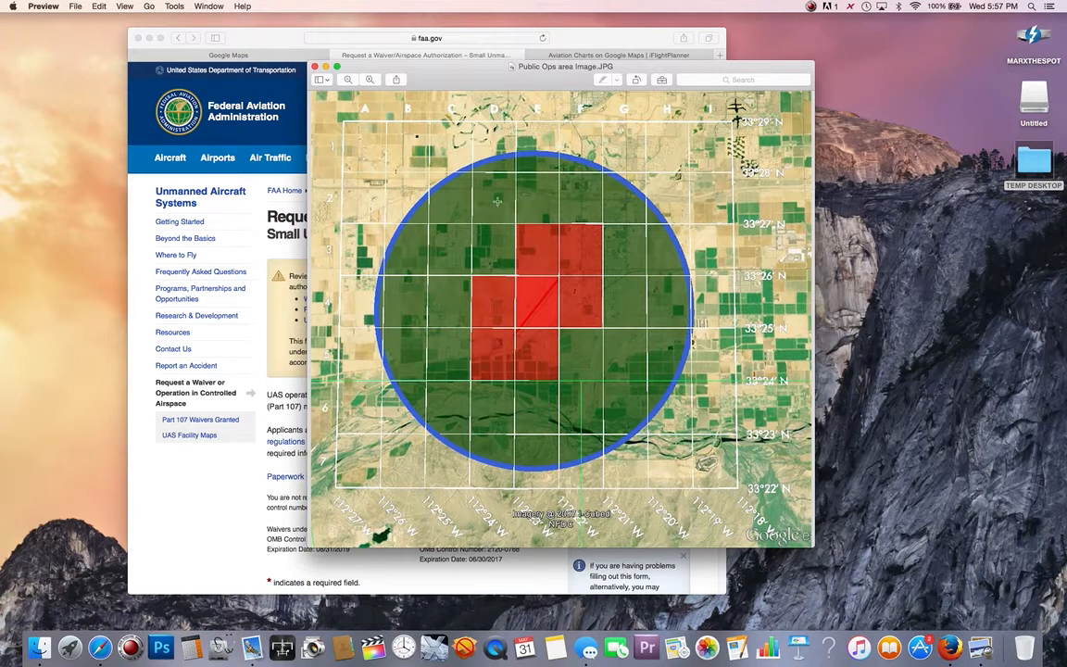
pyautogui.moveTo(615, 395)
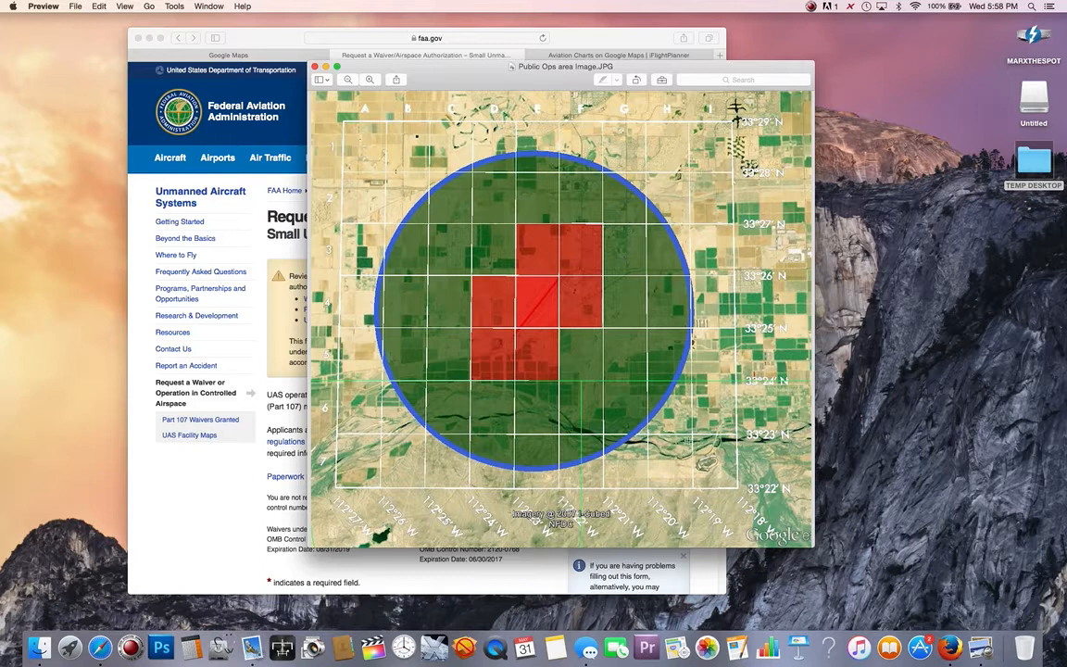
pyautogui.moveTo(613, 263)
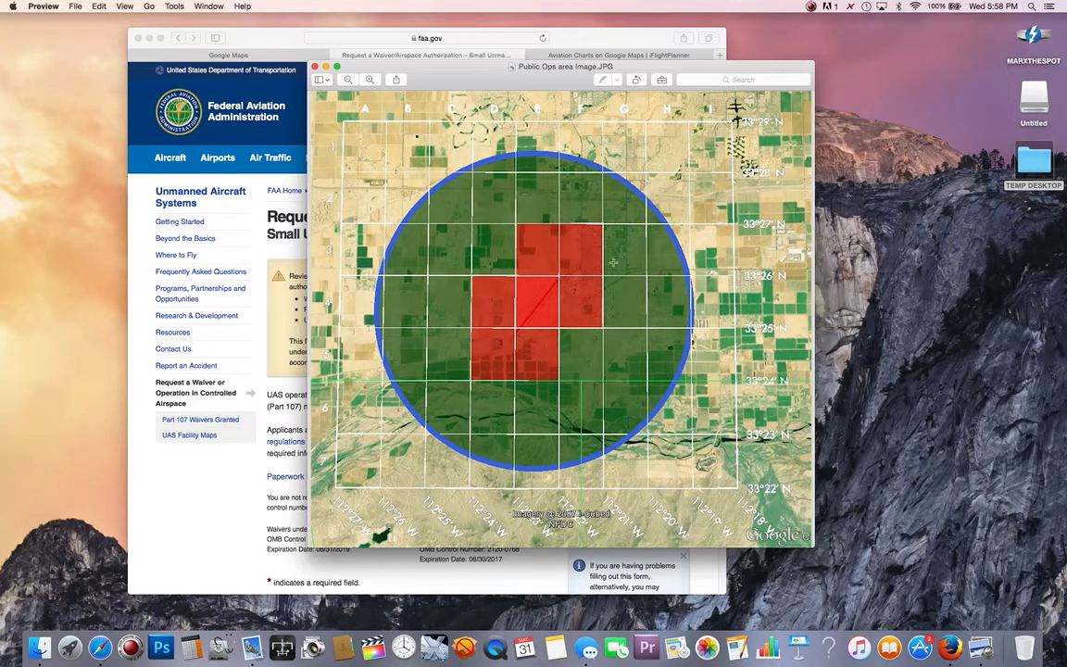
pyautogui.moveTo(660, 301)
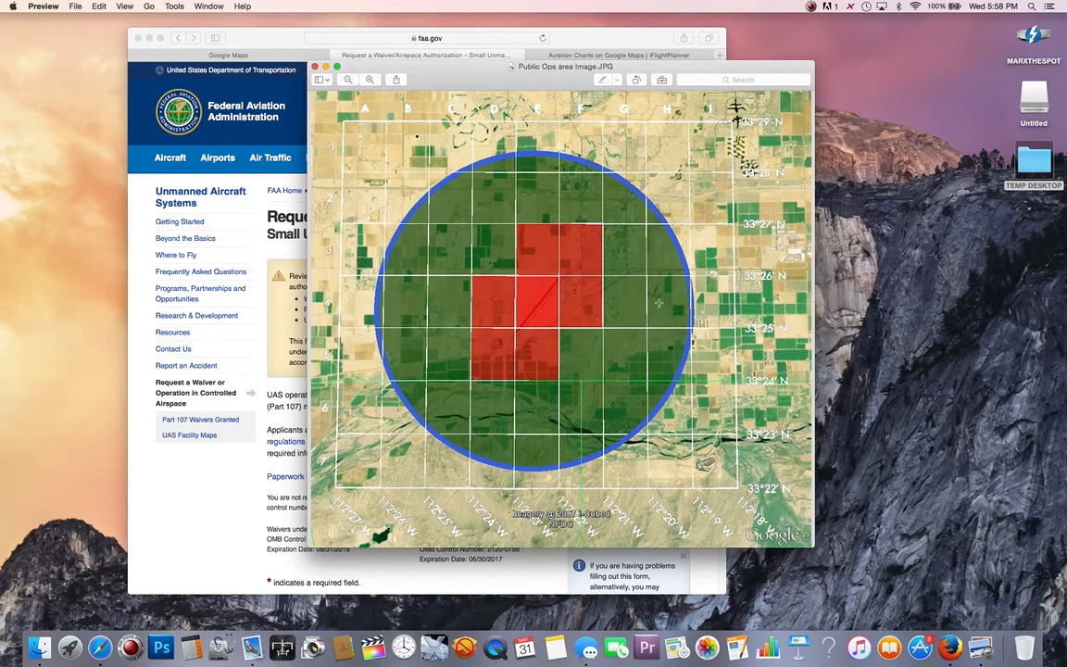
pyautogui.moveTo(663, 352)
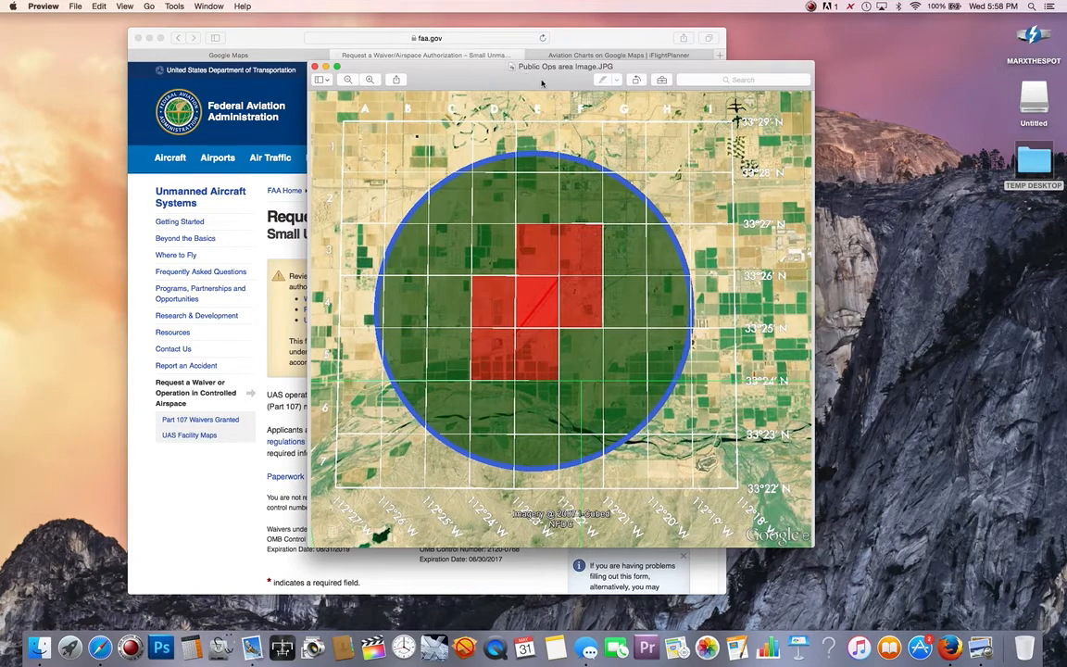
# Step: Drop a pin at the planned Fort Lauderdale flight spot, revealing 26°02'41.7"N 80°09'08.1"W
pyautogui.click(315, 67)
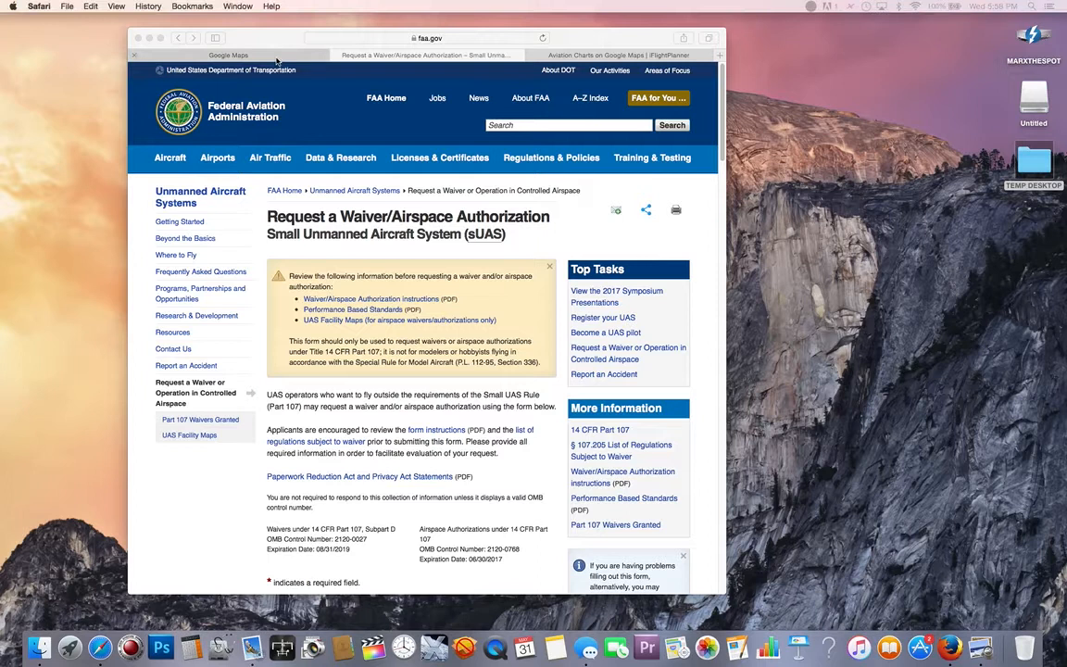
pyautogui.click(228, 56)
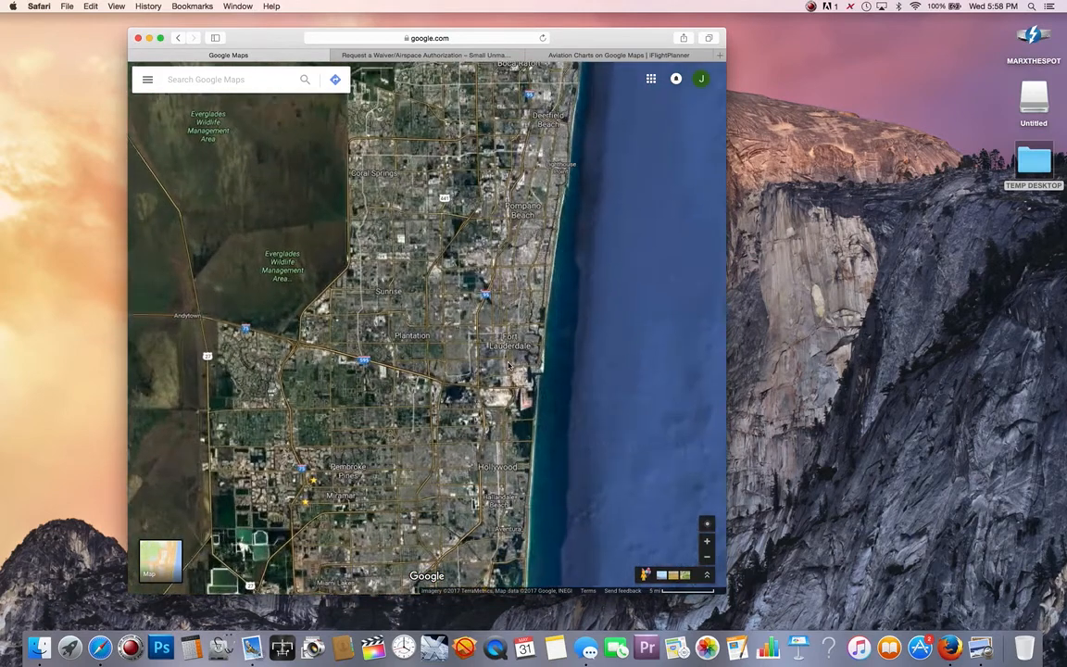
pyautogui.scroll(-3)
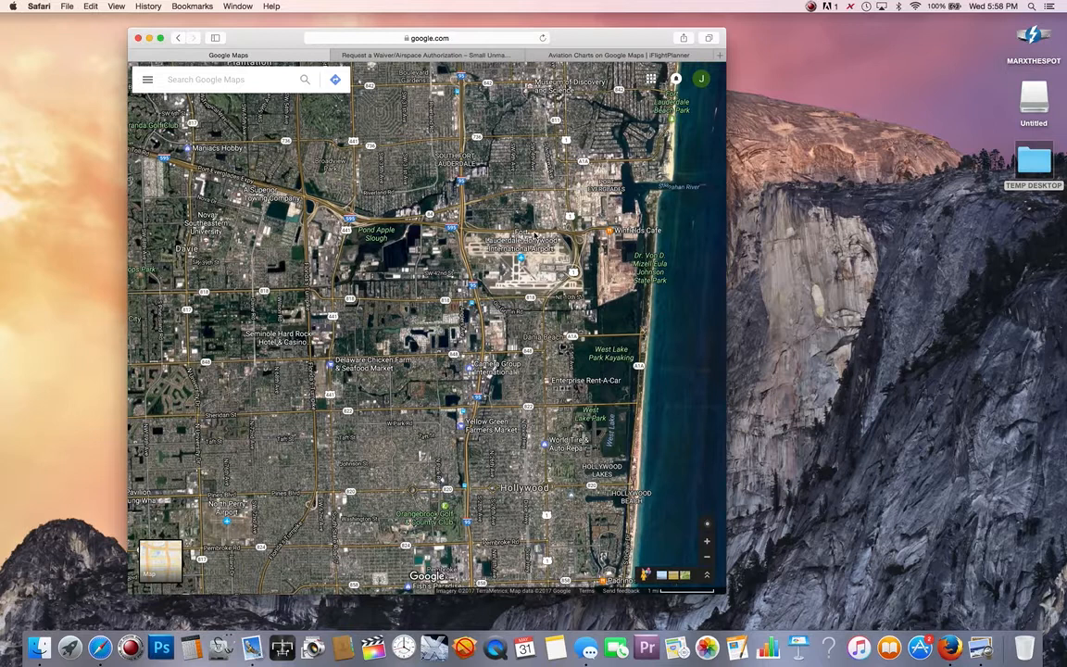
pyautogui.moveTo(533, 389)
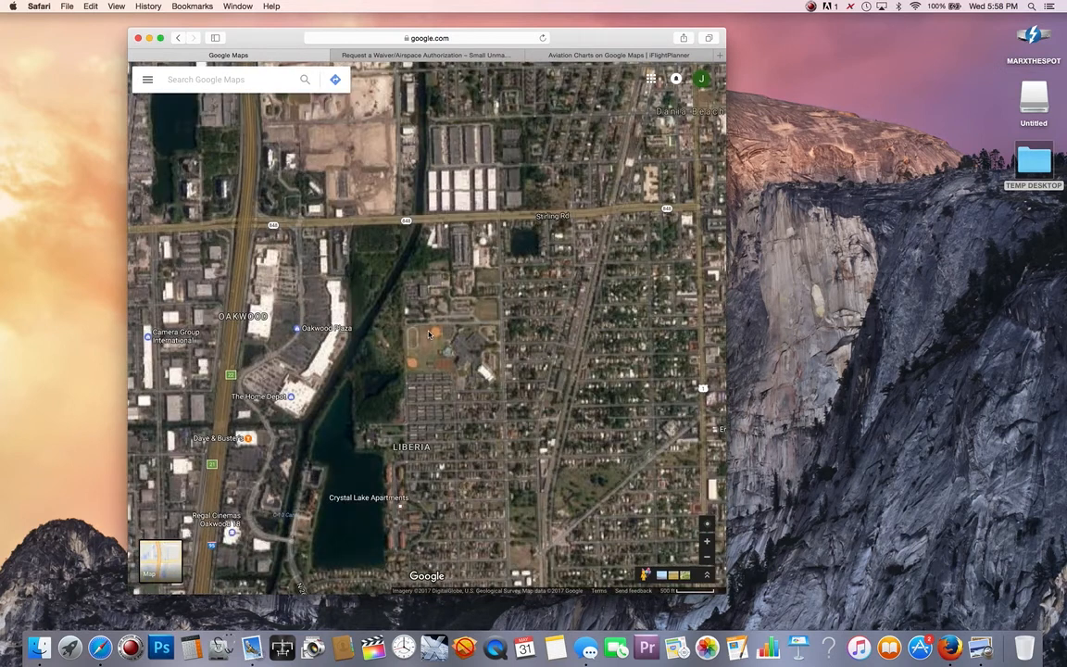
pyautogui.click(489, 311)
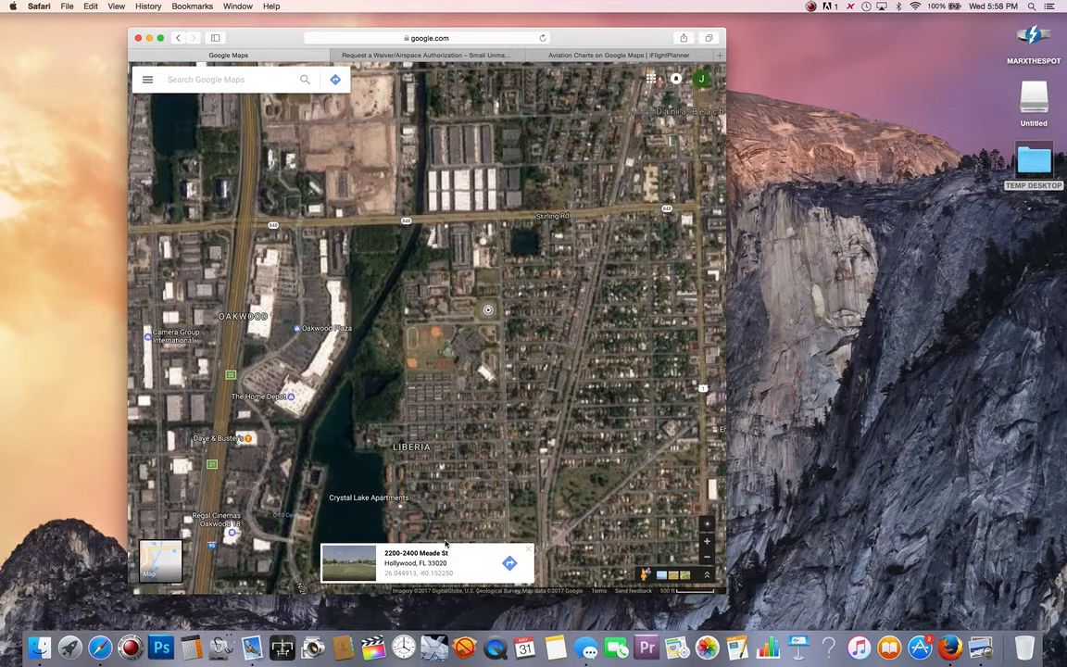
pyautogui.moveTo(491, 311)
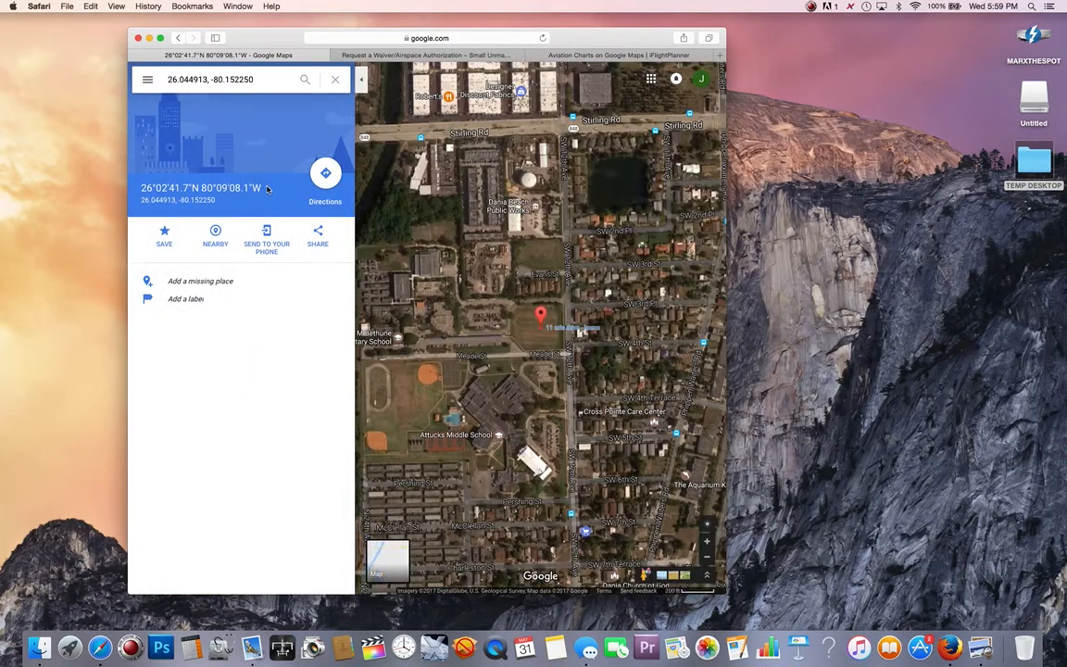
pyautogui.moveTo(266, 239)
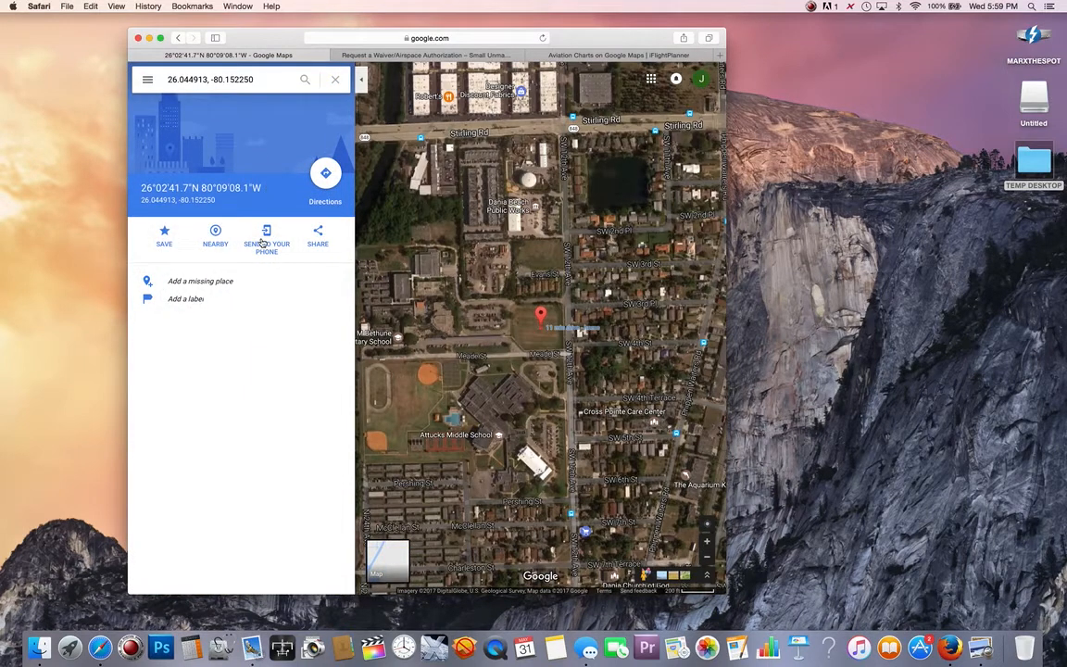
pyautogui.moveTo(218, 302)
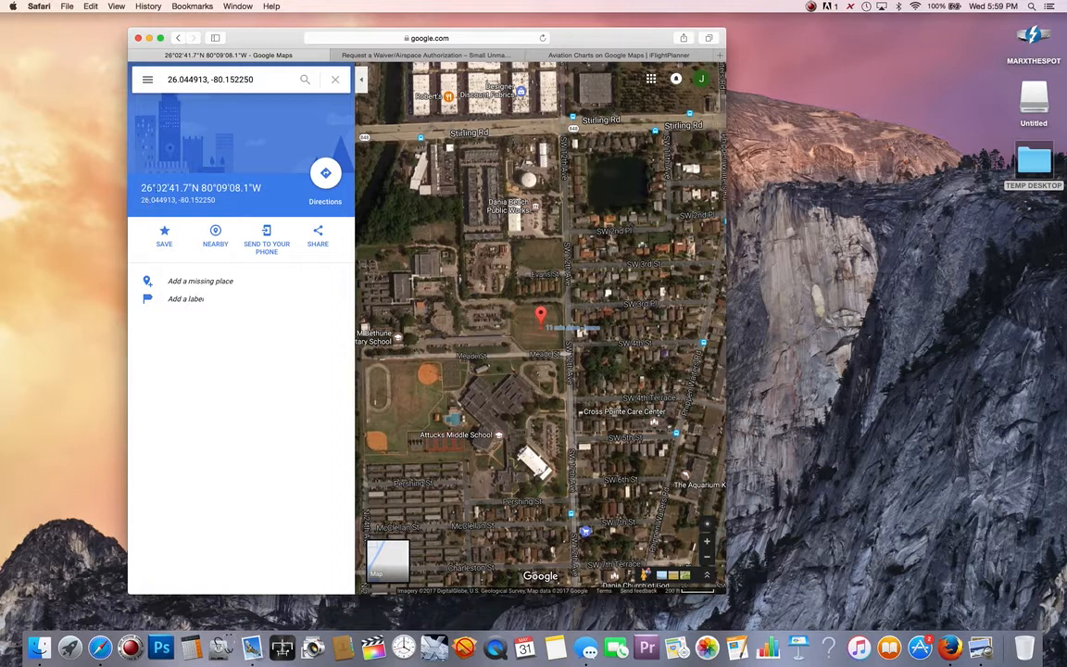
pyautogui.moveTo(269, 189)
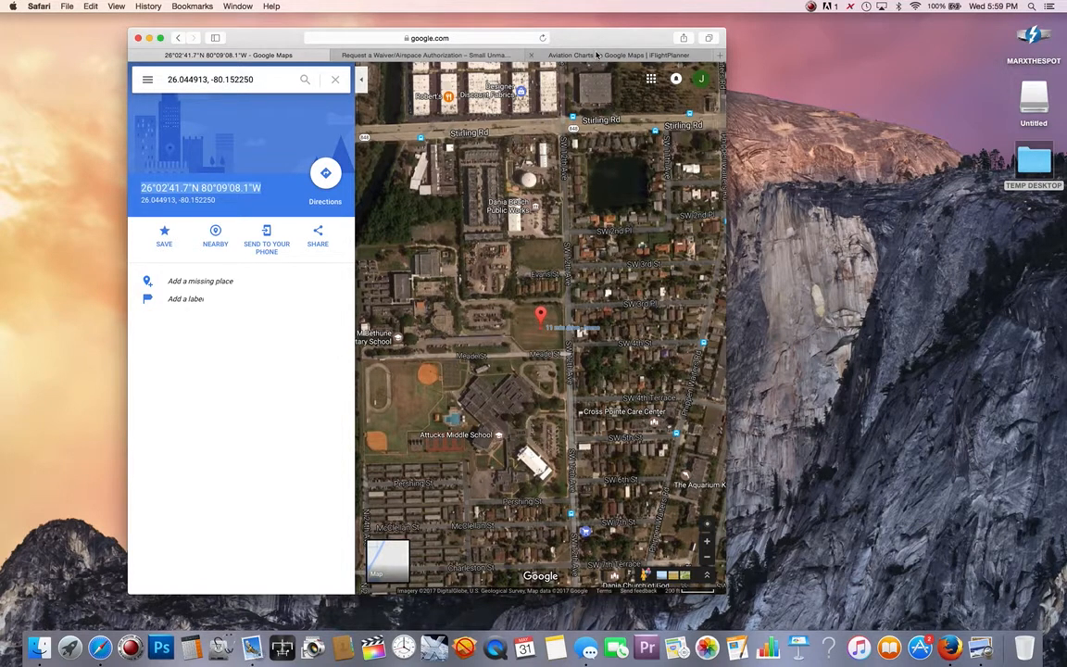
# Step: Search iFlightPlanner's route box for 26°02'41.7"N 80°09'08.1"W to centre the map there
pyautogui.click(618, 56)
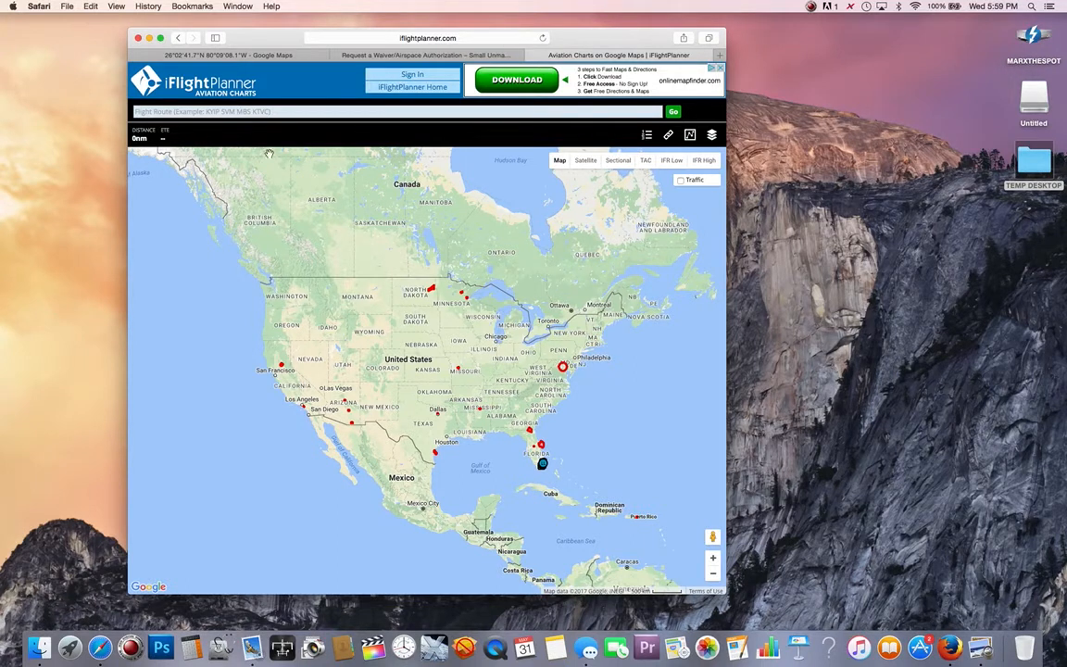
pyautogui.click(297, 111)
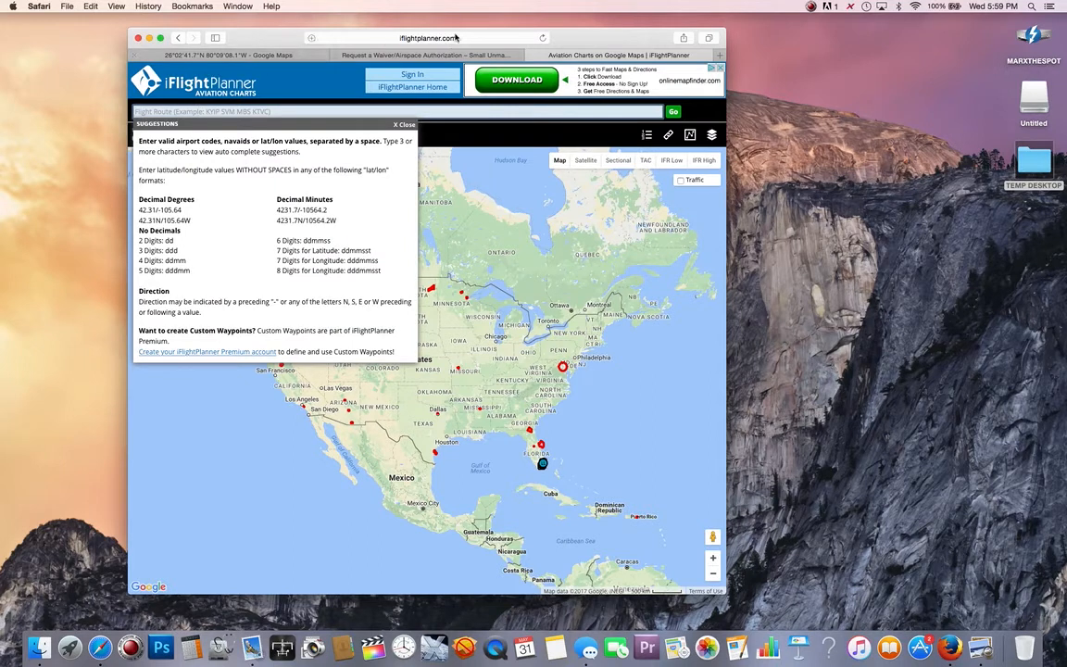
pyautogui.moveTo(578, 198)
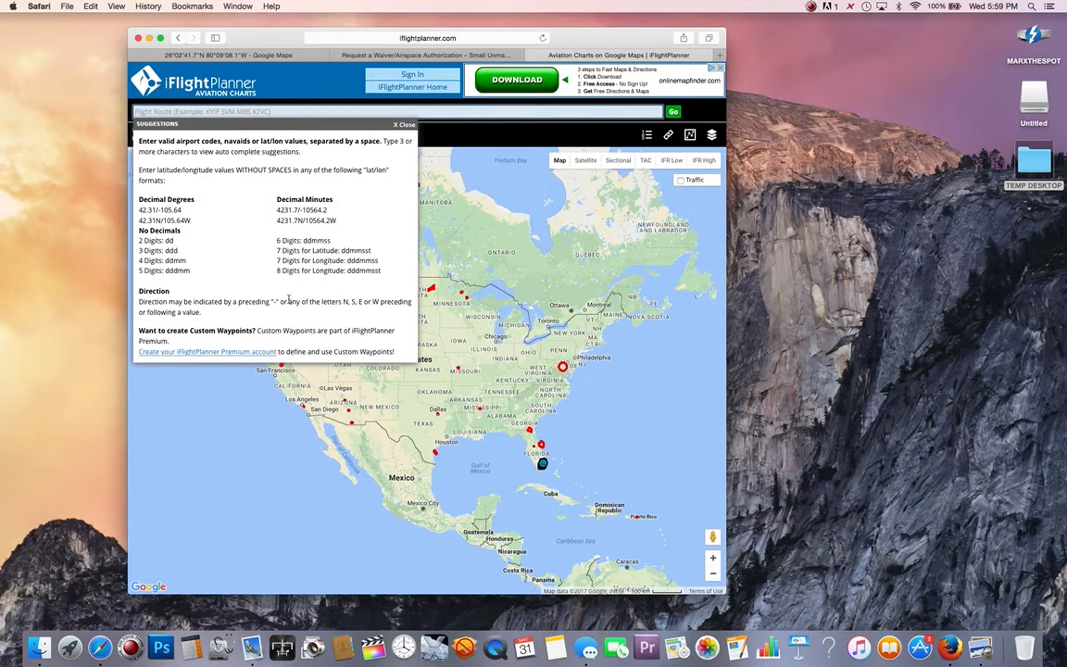
pyautogui.write('26°02\'41.7"N 80°09\'08.1"W')
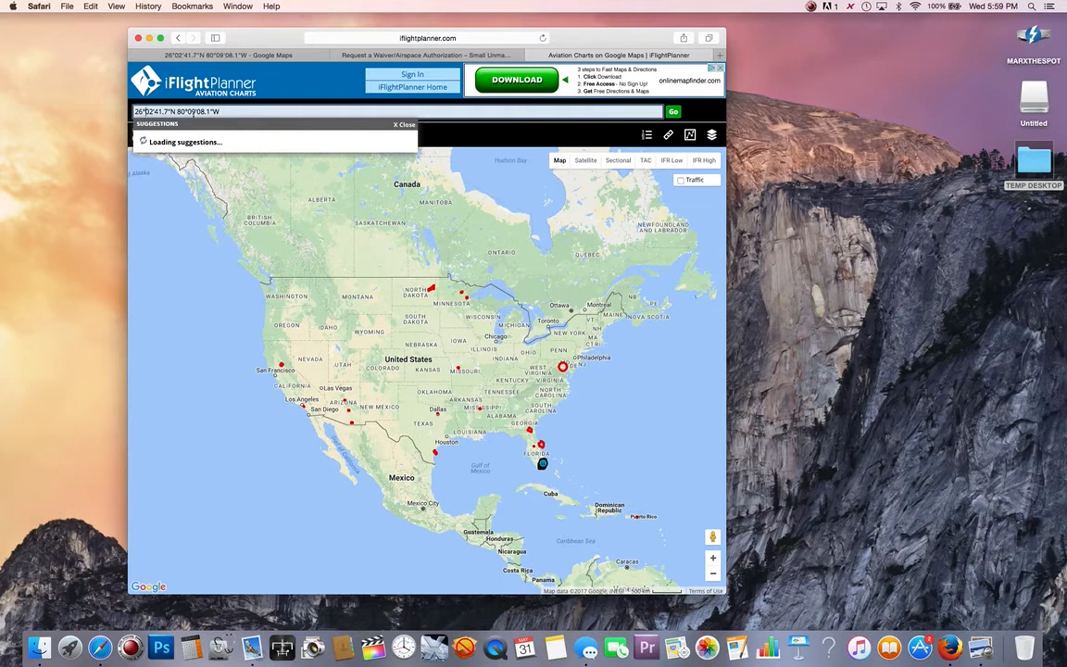
pyautogui.write('26°02\'41.7"N 80°09\'08.1"W')
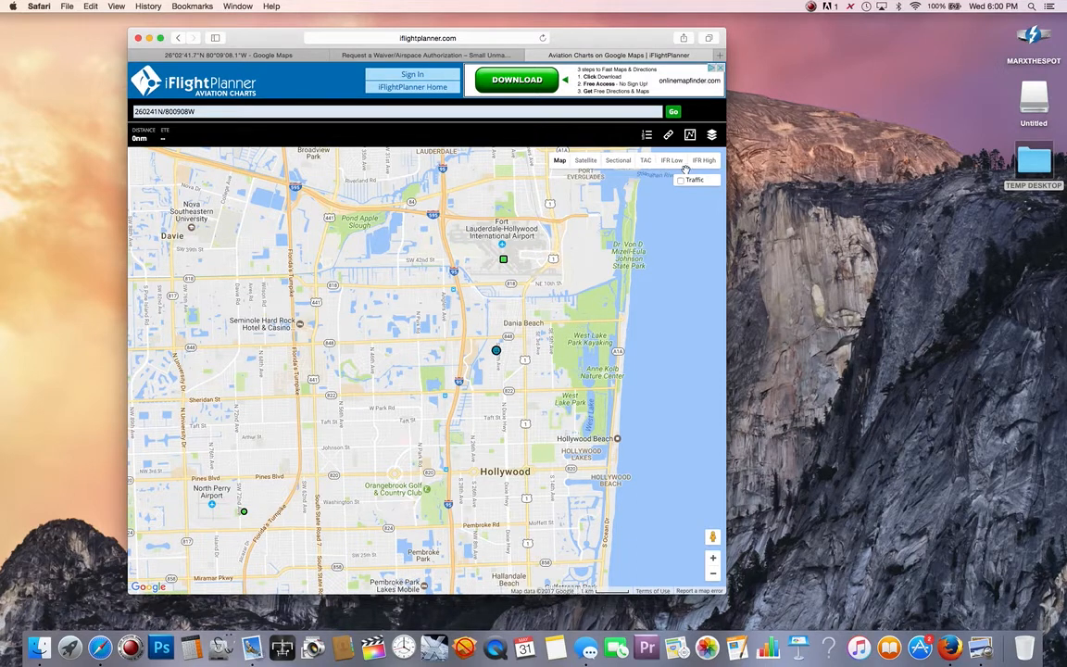
# Step: Compare satellite imagery with the Google Maps pin, then show the area on the sectional chart
pyautogui.click(585, 159)
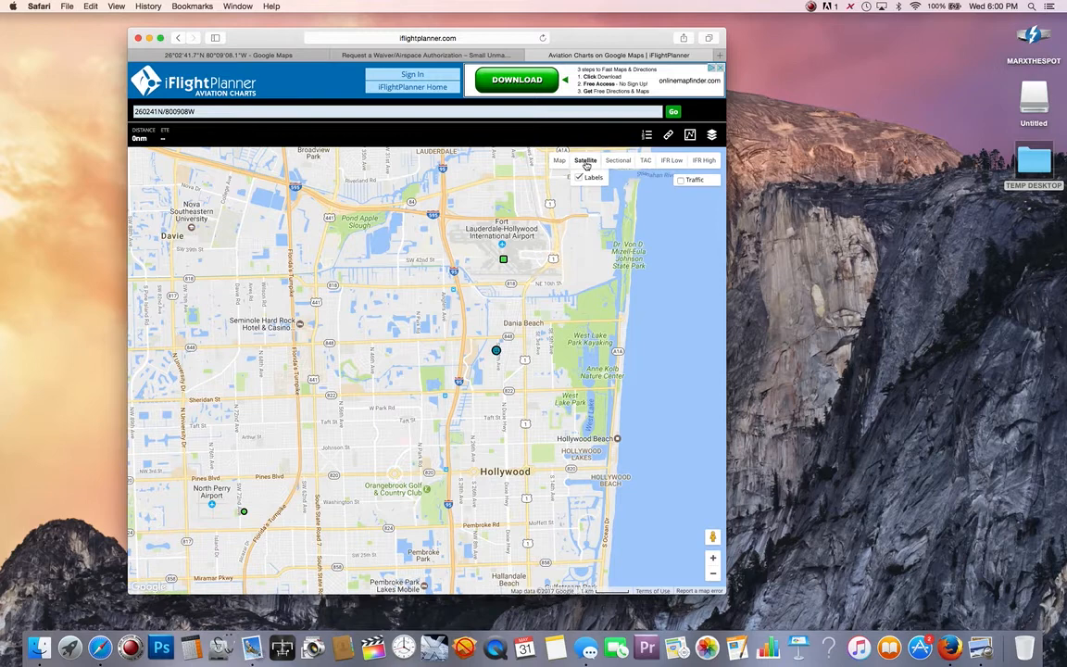
pyautogui.click(585, 159)
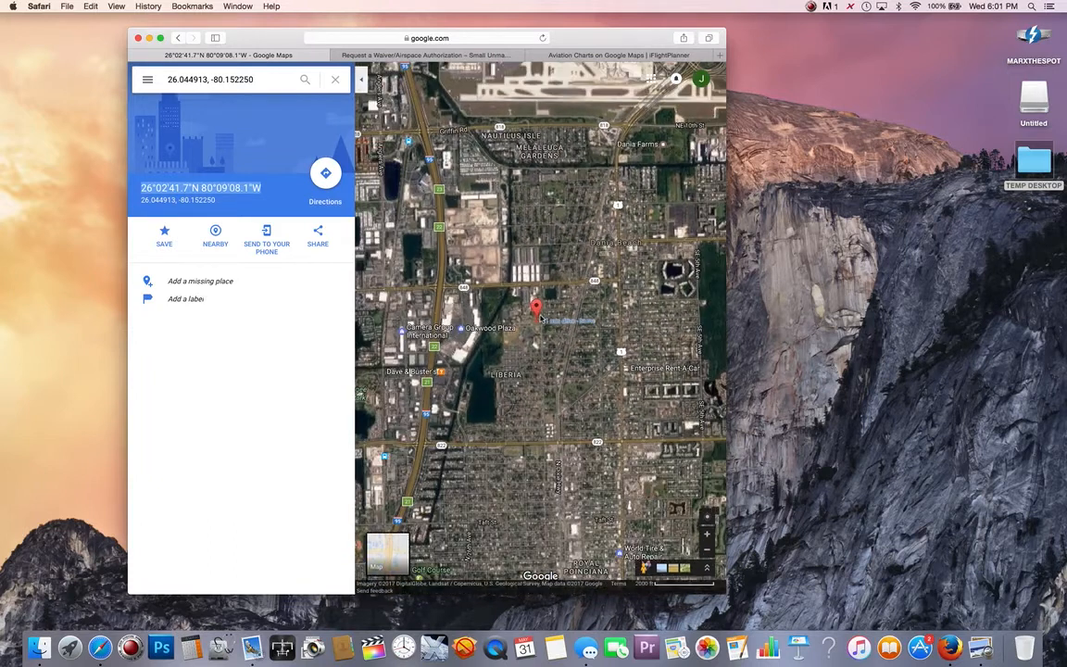
pyautogui.click(618, 55)
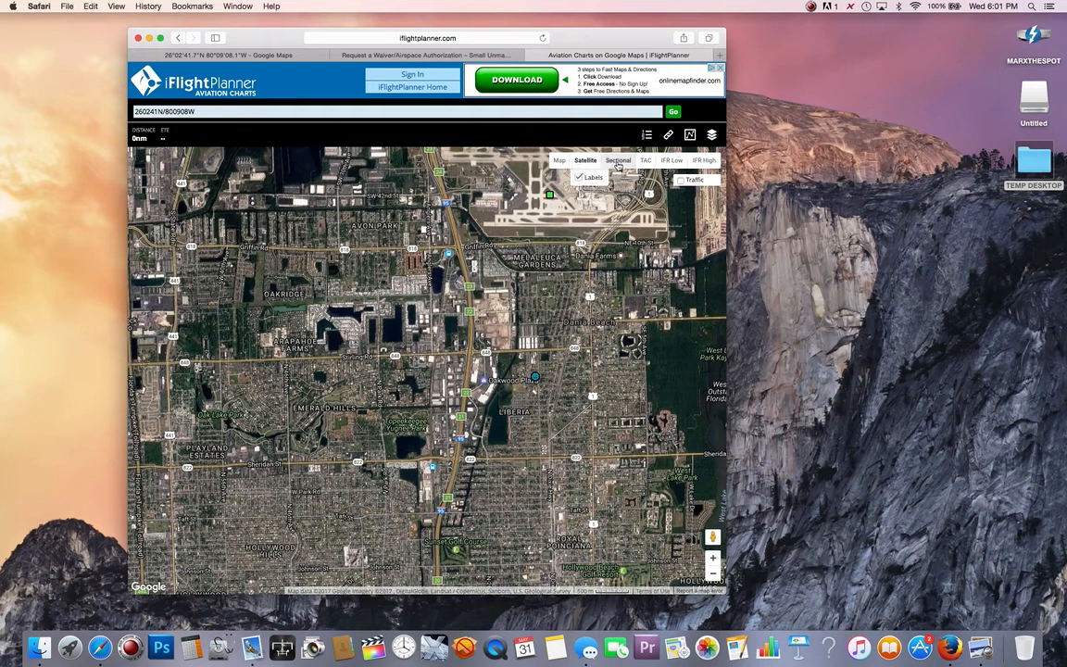
pyautogui.click(618, 159)
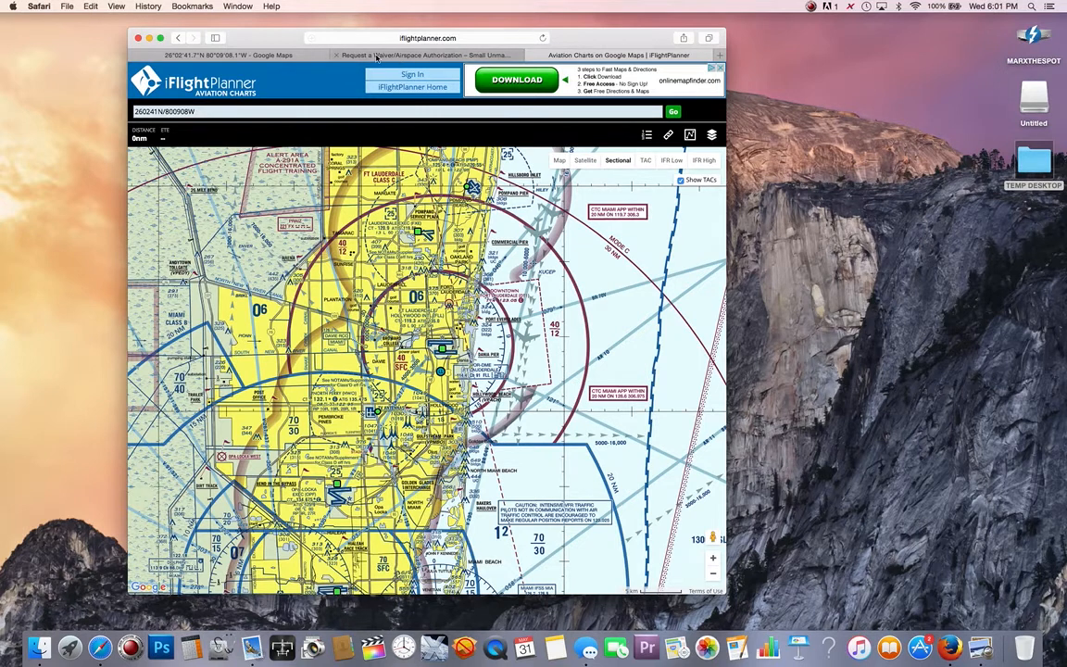
# Step: Scroll through the FAA request form and check 107.41 Operation in certain airspace
pyautogui.click(424, 56)
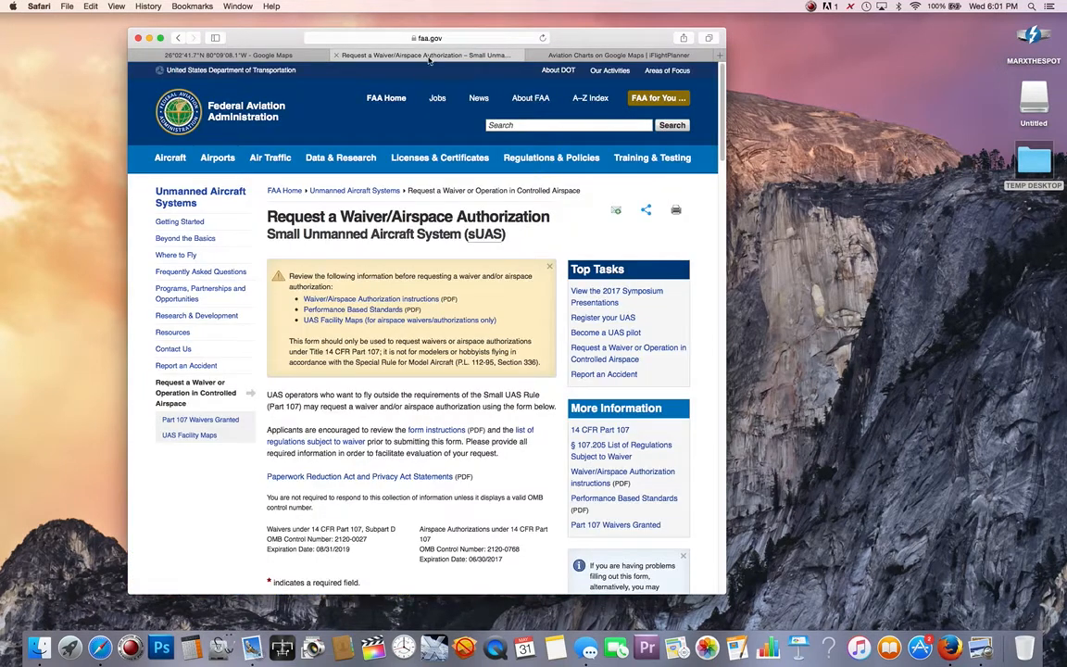
pyautogui.scroll(-3)
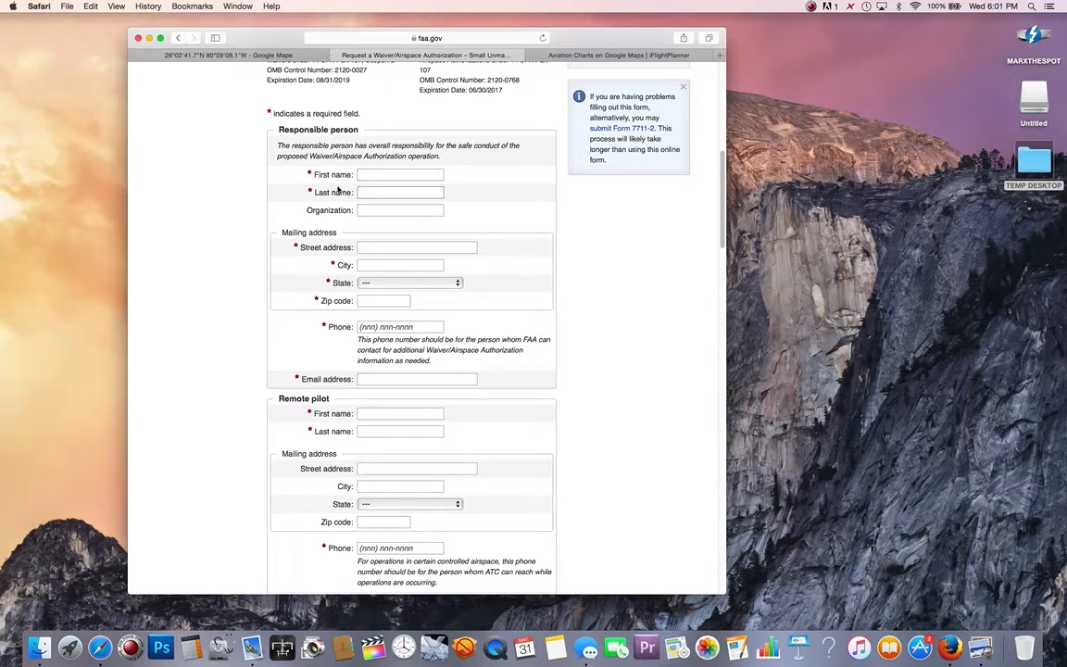
pyautogui.scroll(-3)
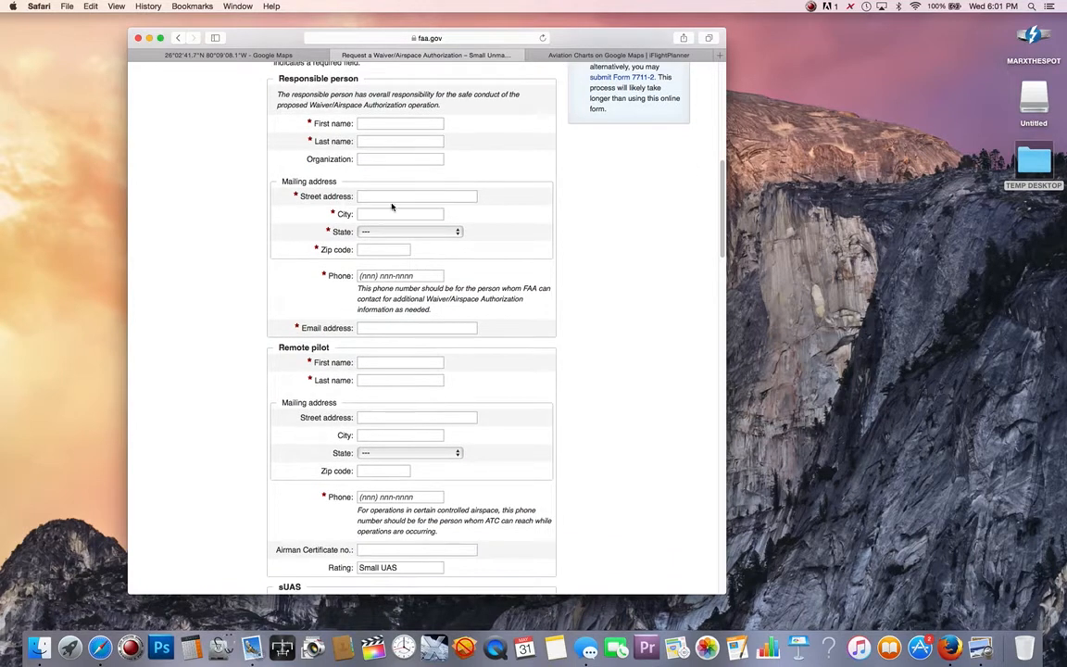
pyautogui.moveTo(485, 348)
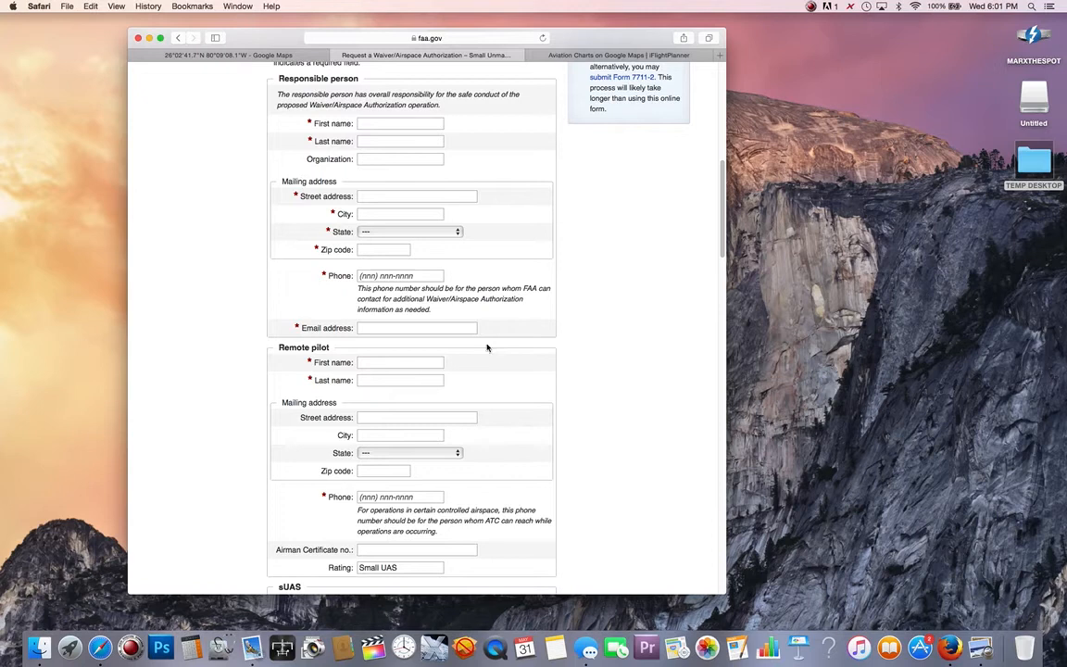
pyautogui.scroll(-3)
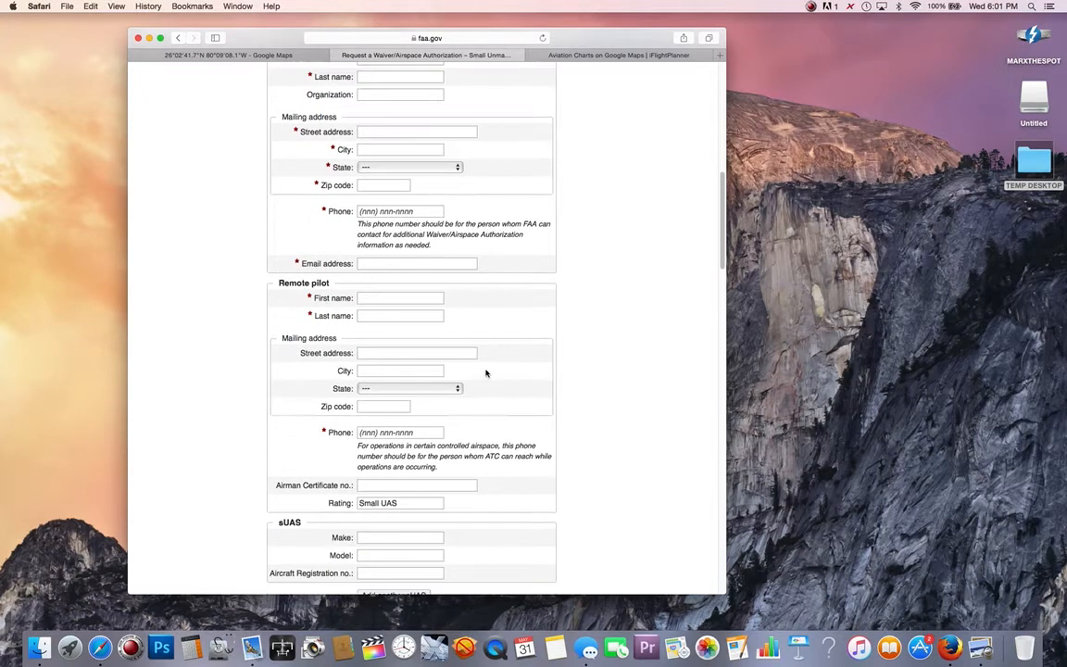
pyautogui.scroll(-3)
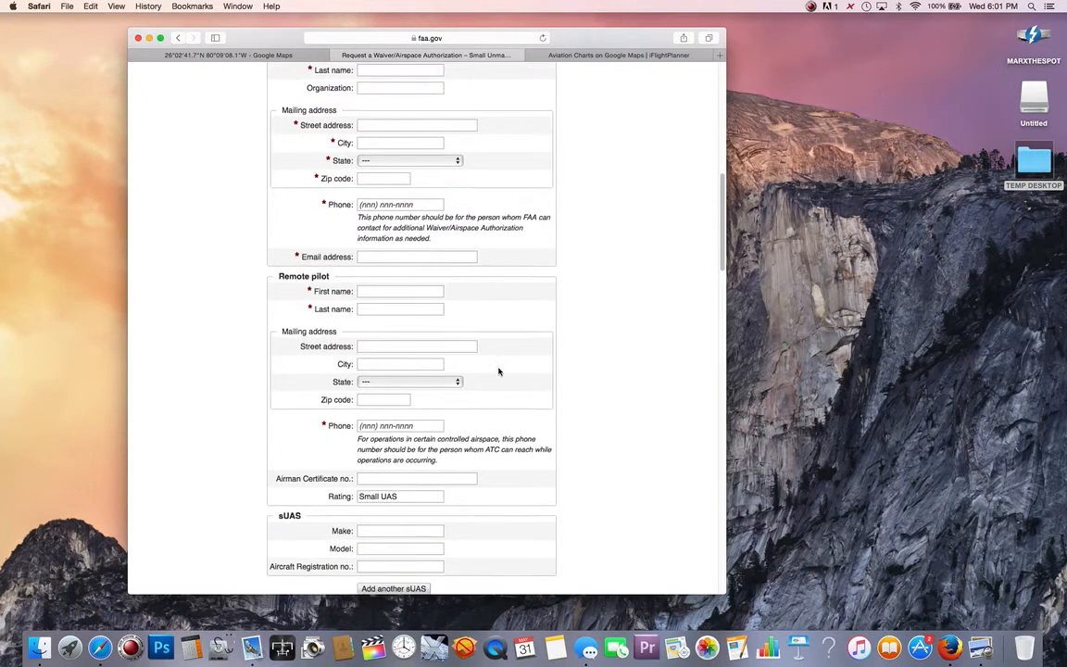
pyautogui.scroll(-3)
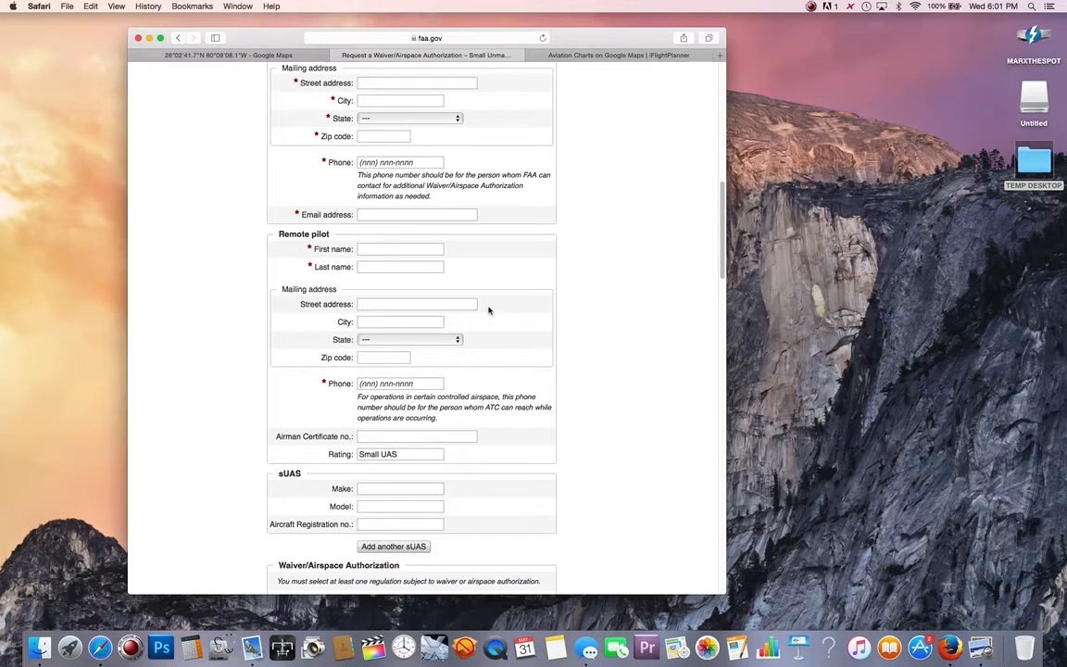
pyautogui.scroll(-3)
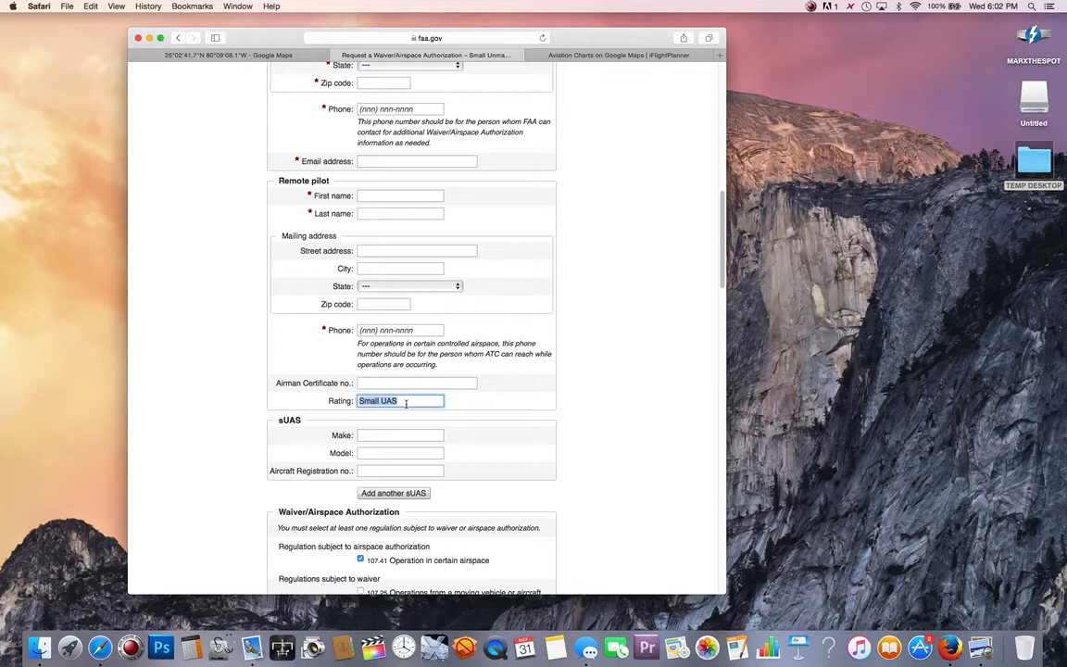
pyautogui.moveTo(406, 417)
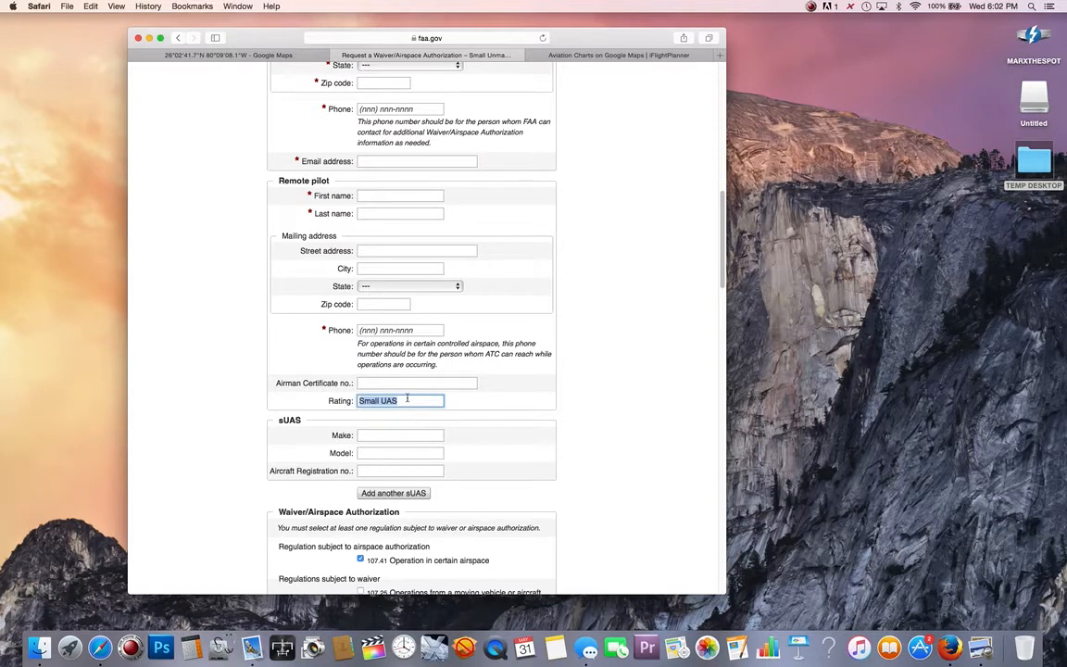
pyautogui.scroll(-3)
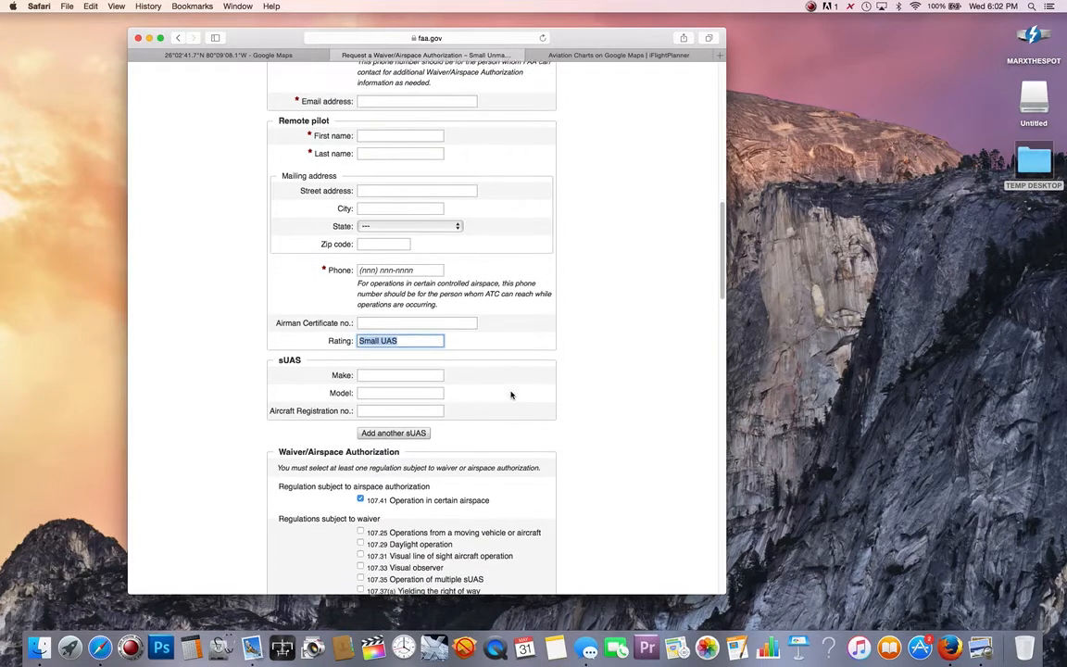
pyautogui.scroll(-3)
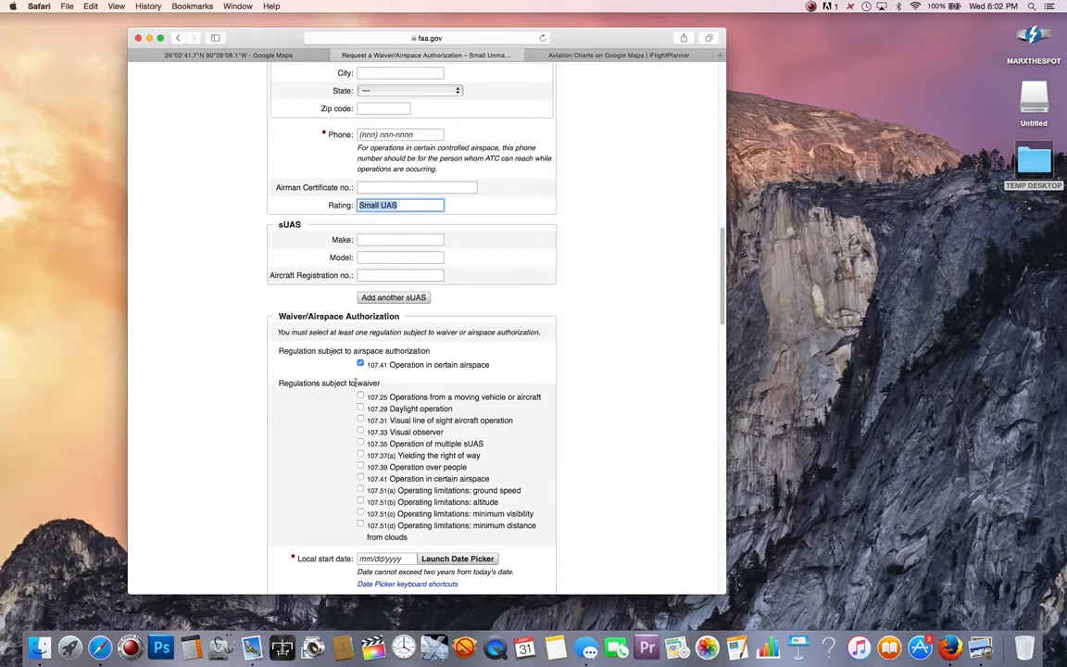
pyautogui.moveTo(389, 514)
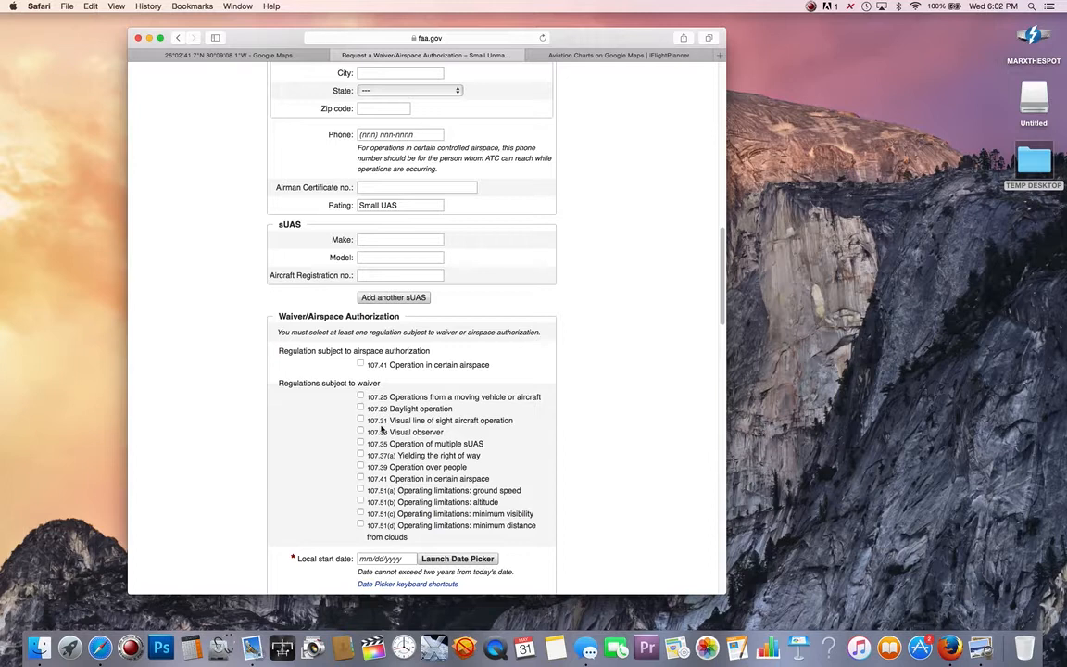
pyautogui.click(359, 362)
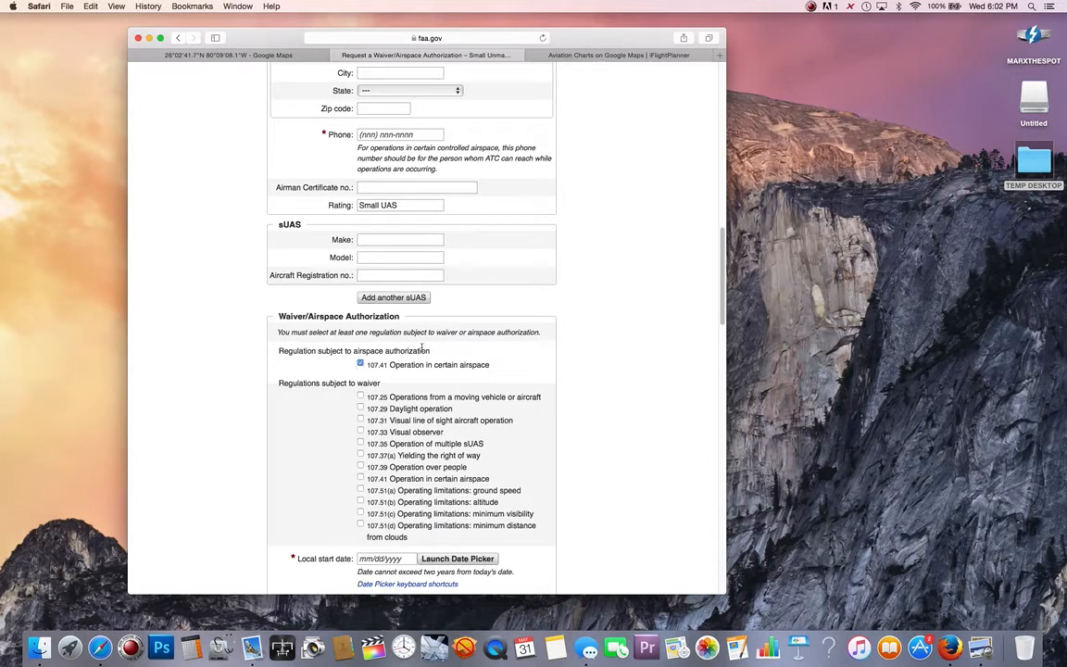
pyautogui.moveTo(467, 378)
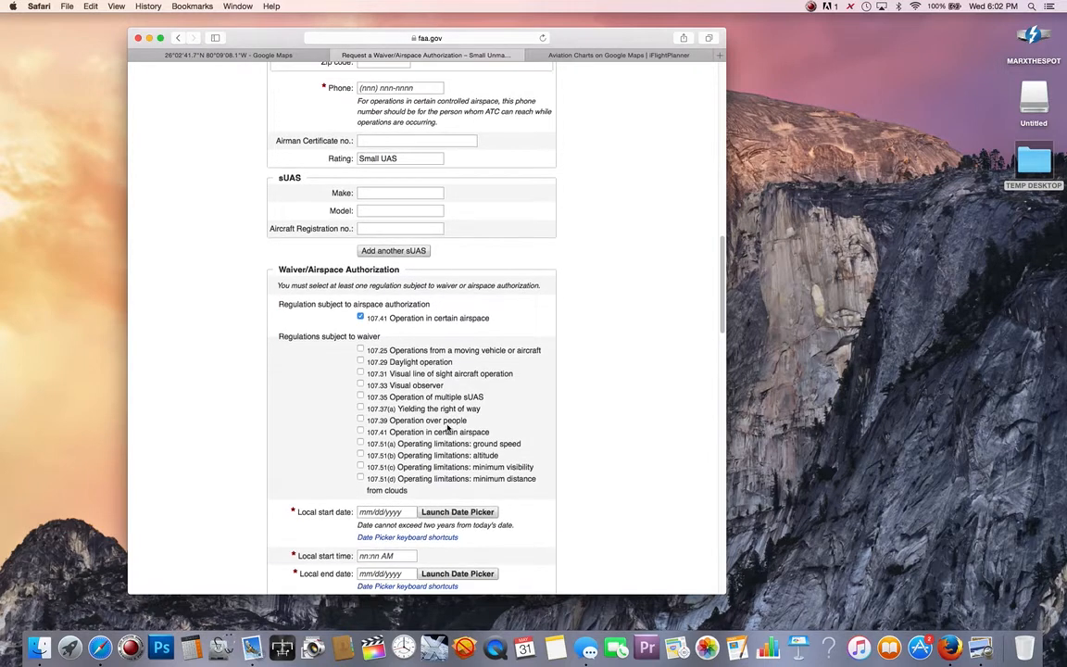
# Step: Review the proposed area of operations describing FLL Class C airspace excluding the no-fly zone
pyautogui.scroll(-3)
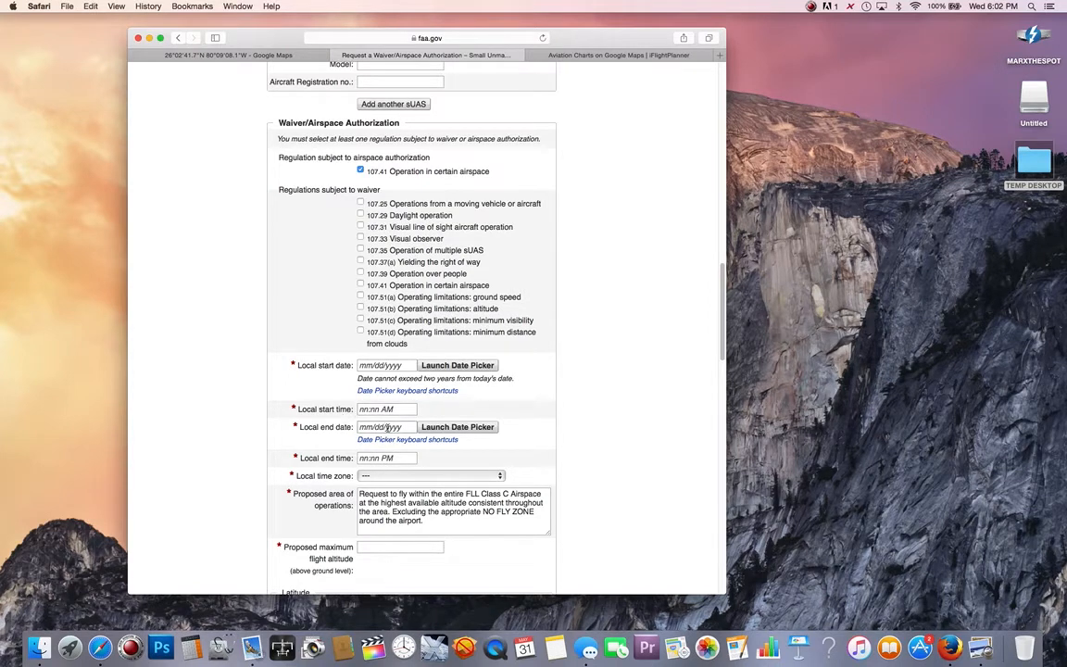
pyautogui.click(387, 426)
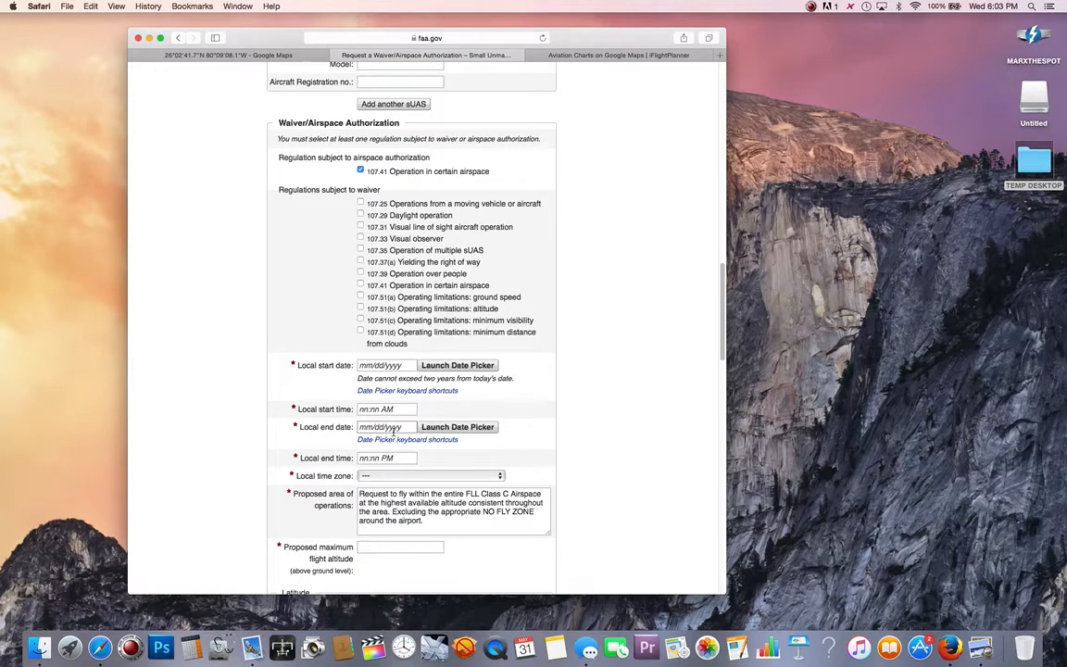
pyautogui.scroll(-3)
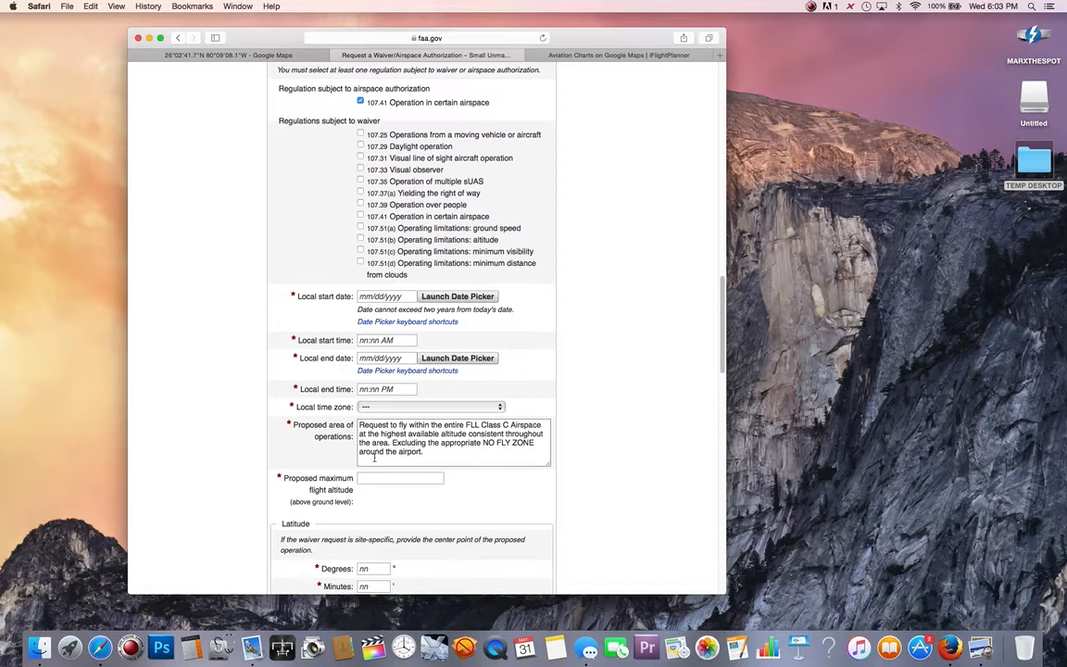
pyautogui.scroll(-3)
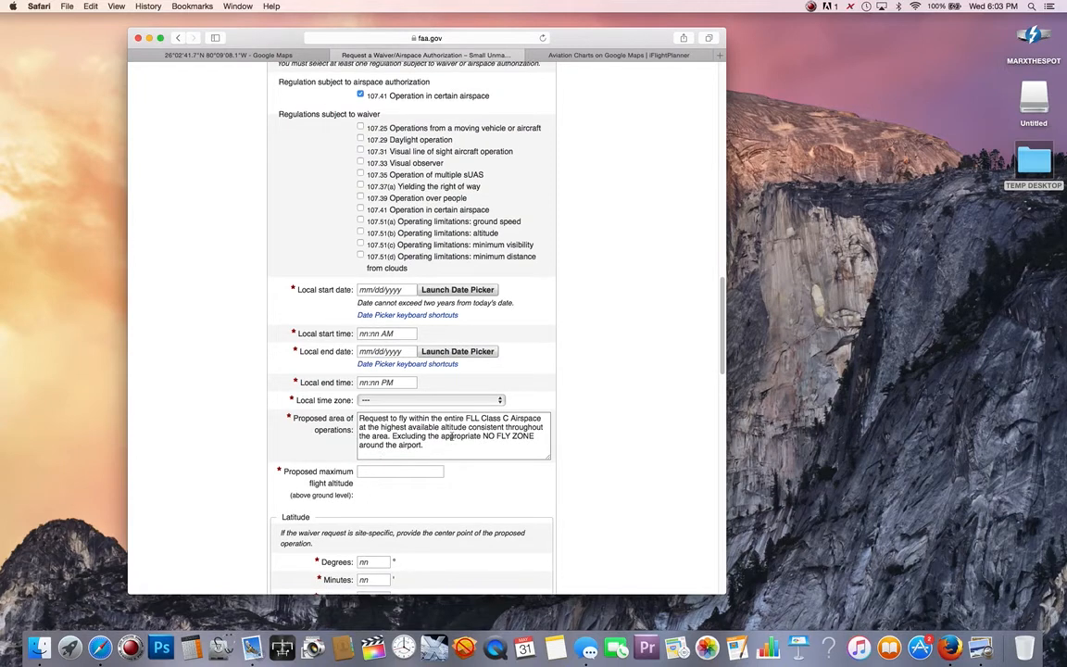
pyautogui.scroll(-3)
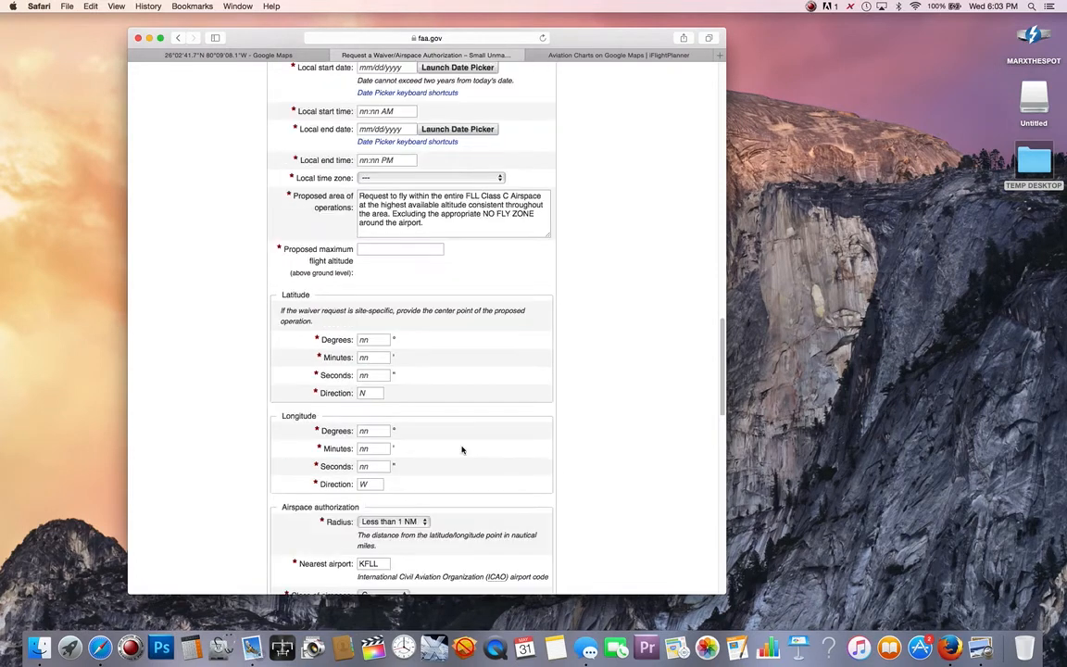
pyautogui.scroll(3)
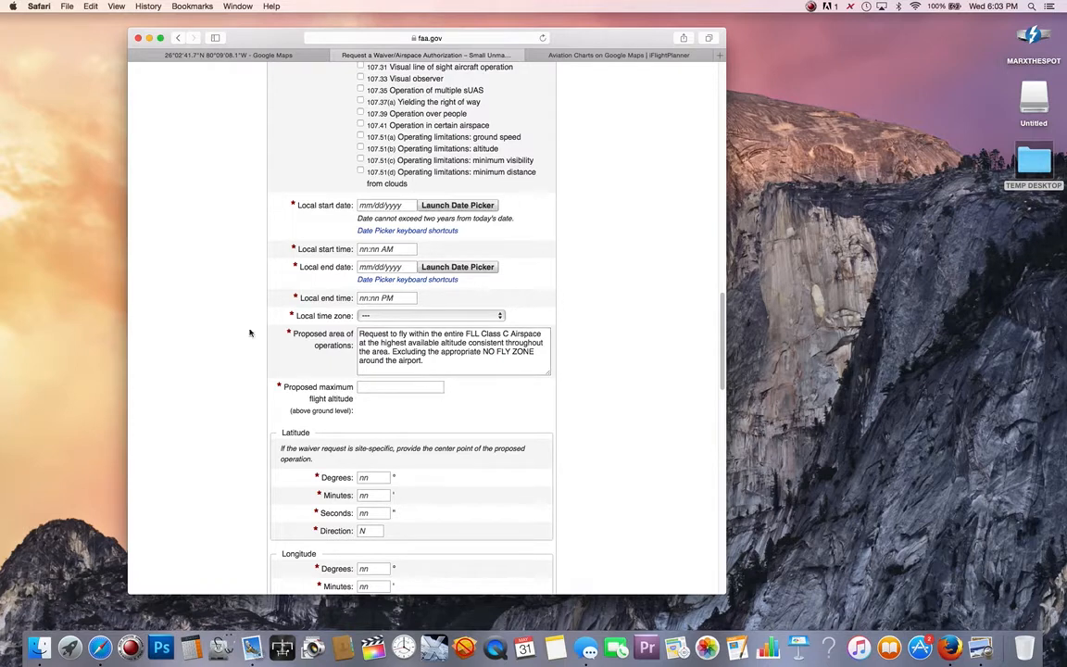
pyautogui.click(453, 350)
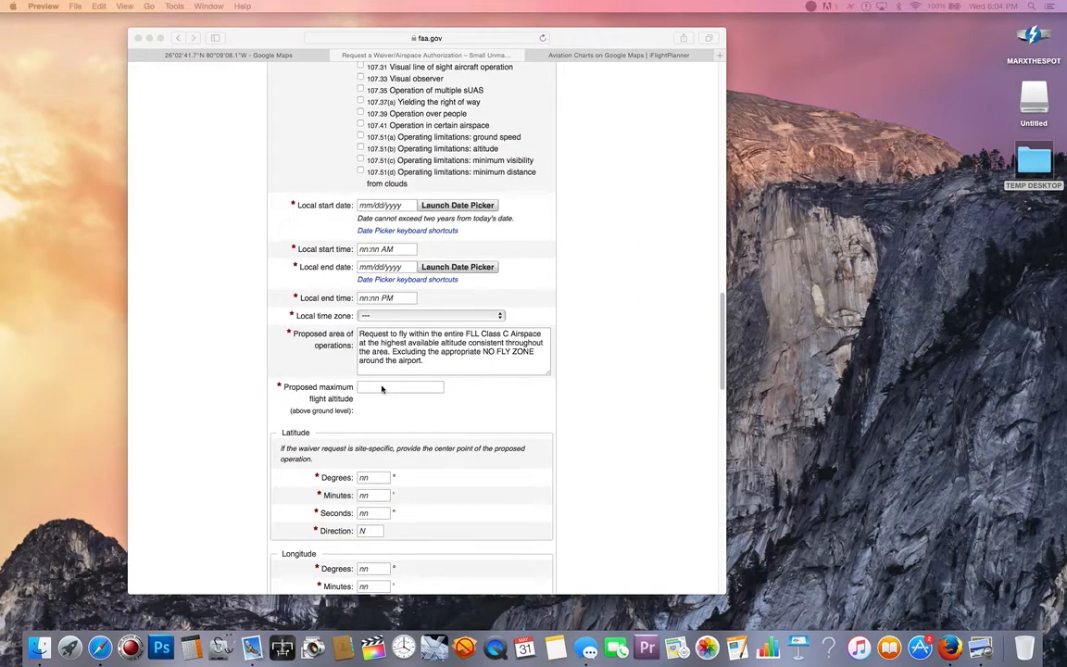
pyautogui.click(400, 388)
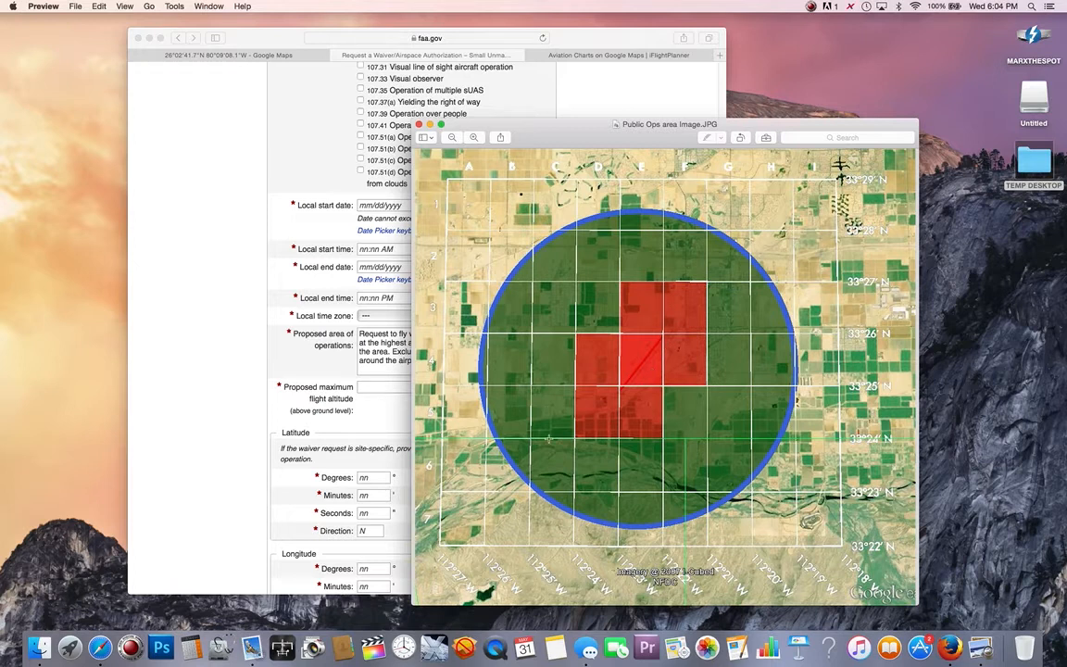
pyautogui.moveTo(694, 341)
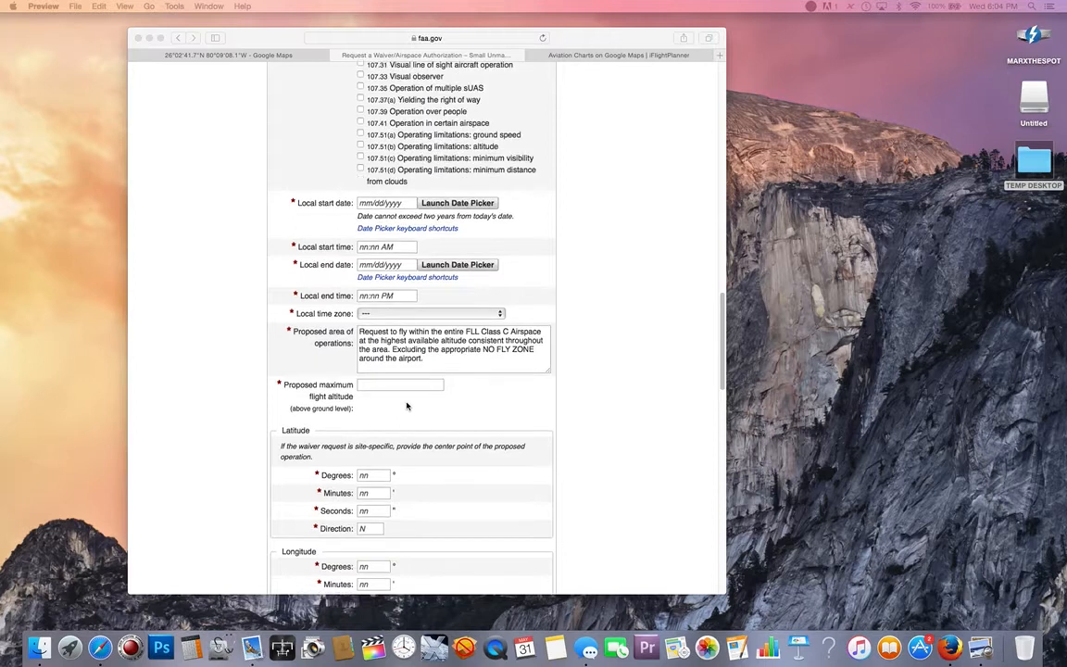
pyautogui.scroll(-3)
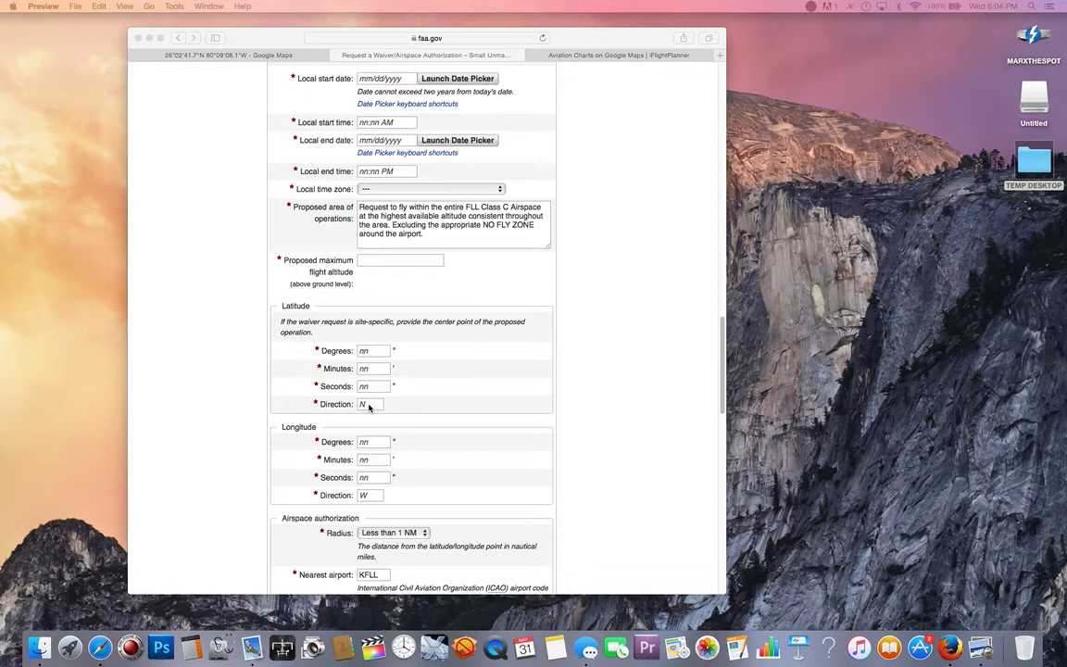
# Step: Set the form's latitude and longitude directions to N and W
pyautogui.click(370, 404)
pyautogui.write('N')
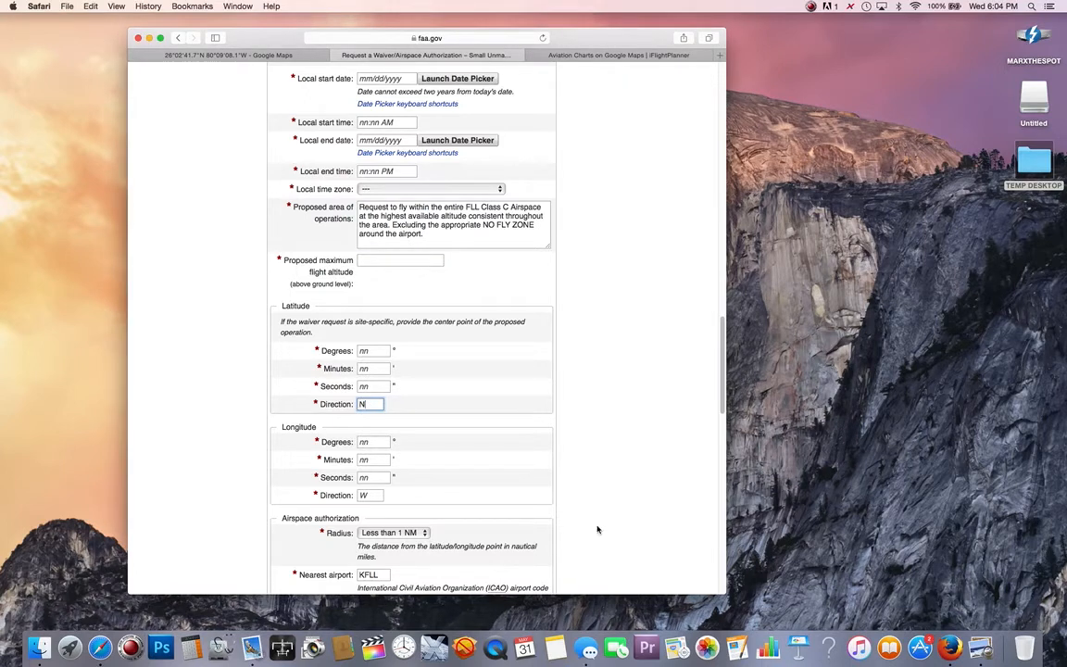
pyautogui.click(371, 494)
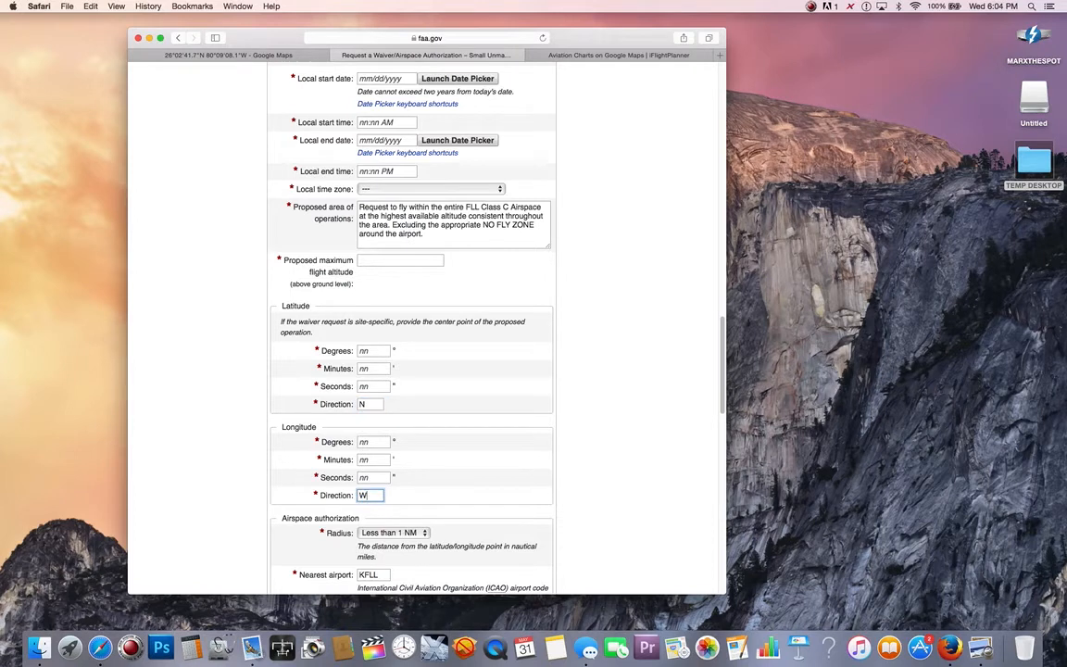
pyautogui.click(370, 404)
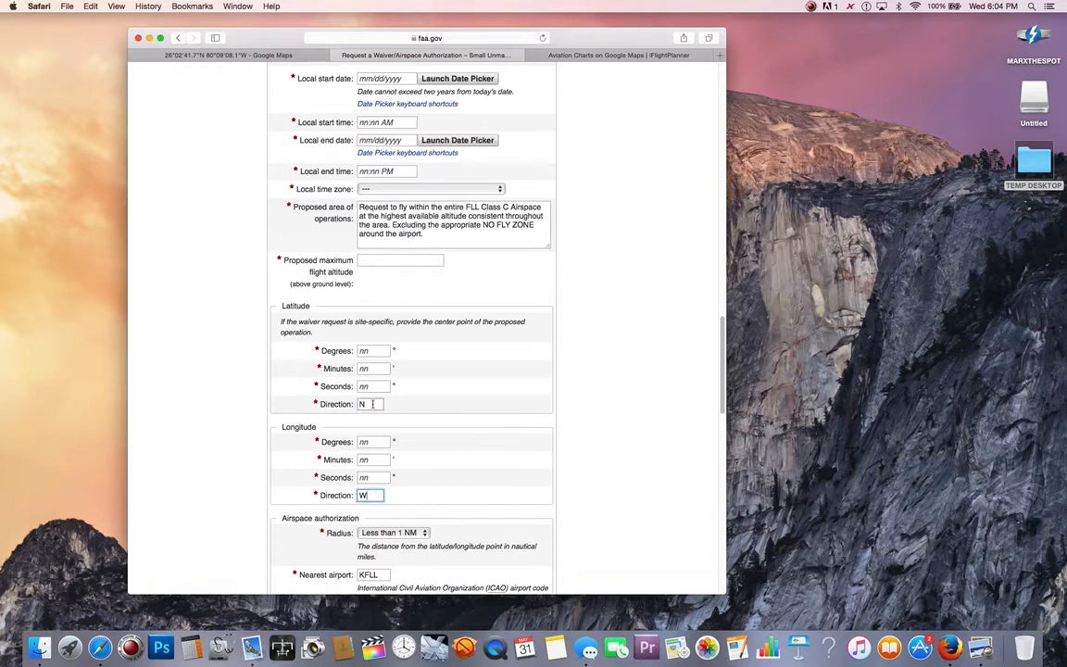
pyautogui.scroll(-3)
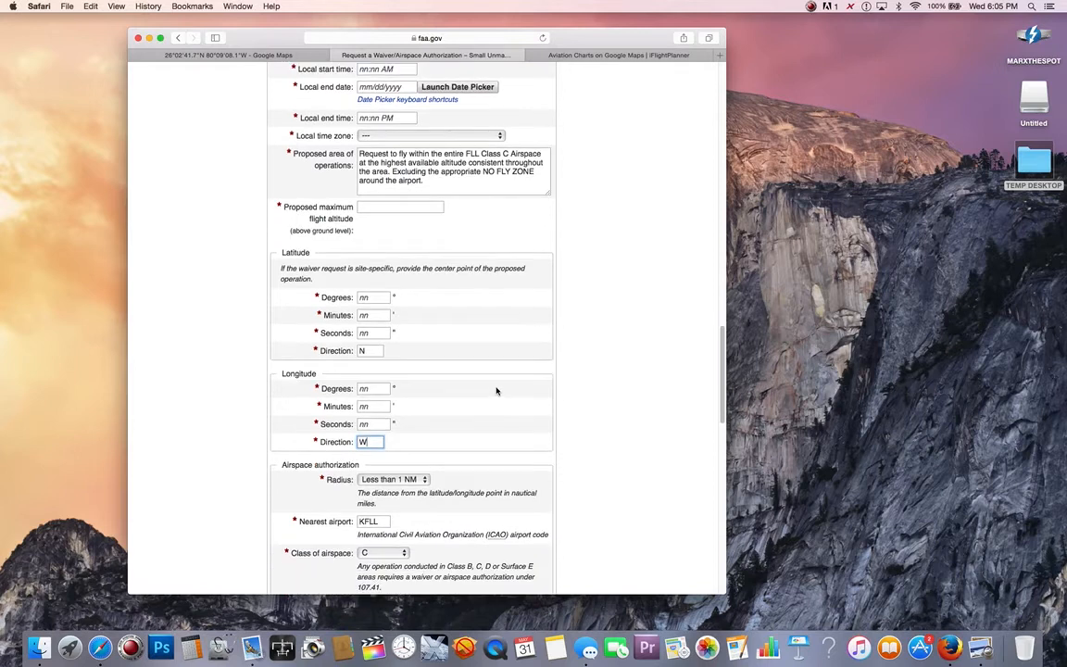
pyautogui.scroll(-3)
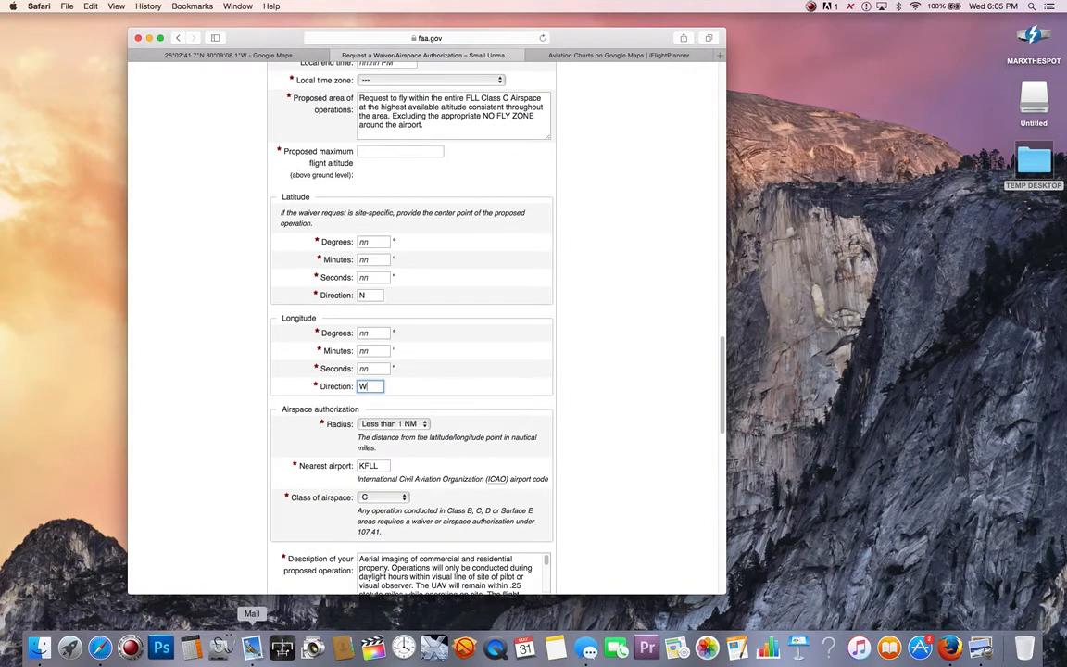
# Step: Consult the Google Maps pin coordinates twice and return to the authorization form
pyautogui.click(229, 56)
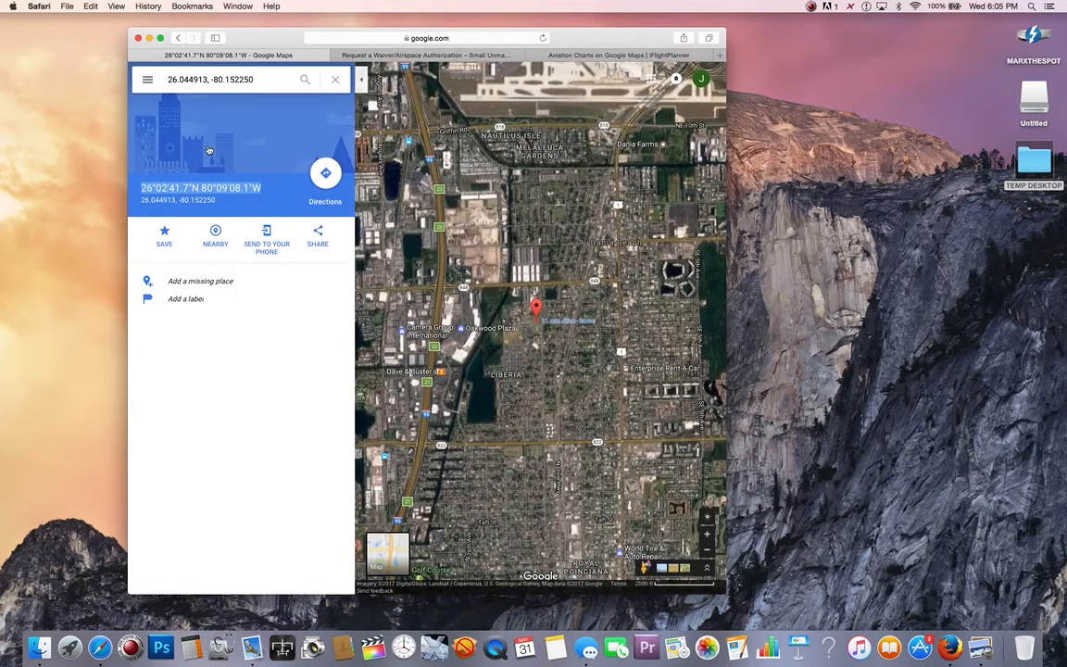
pyautogui.moveTo(256, 102)
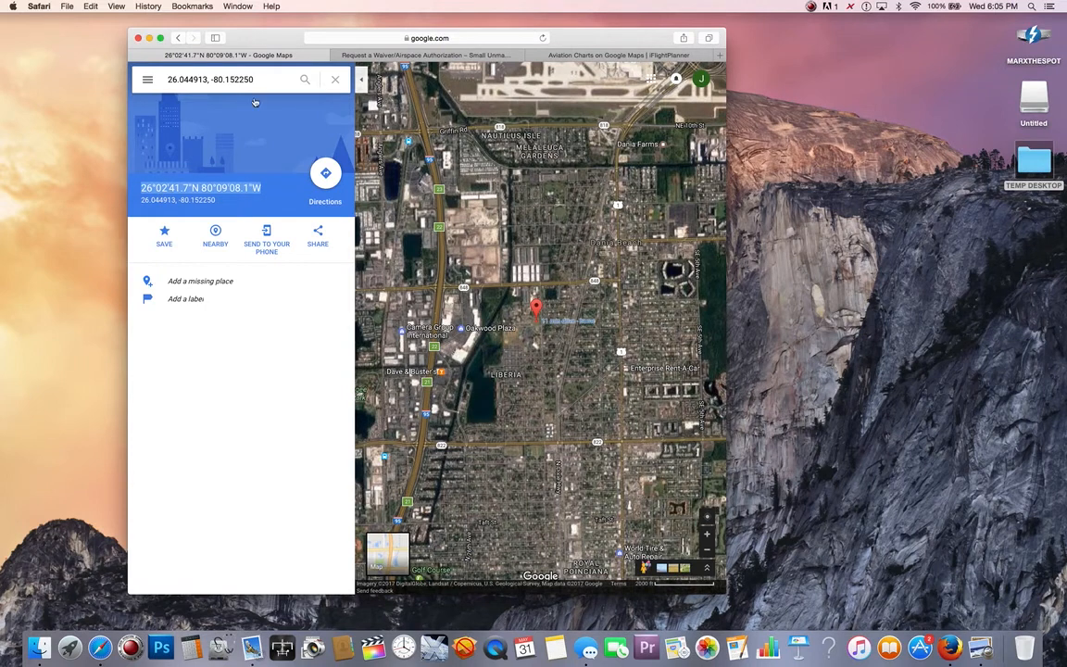
pyautogui.click(426, 55)
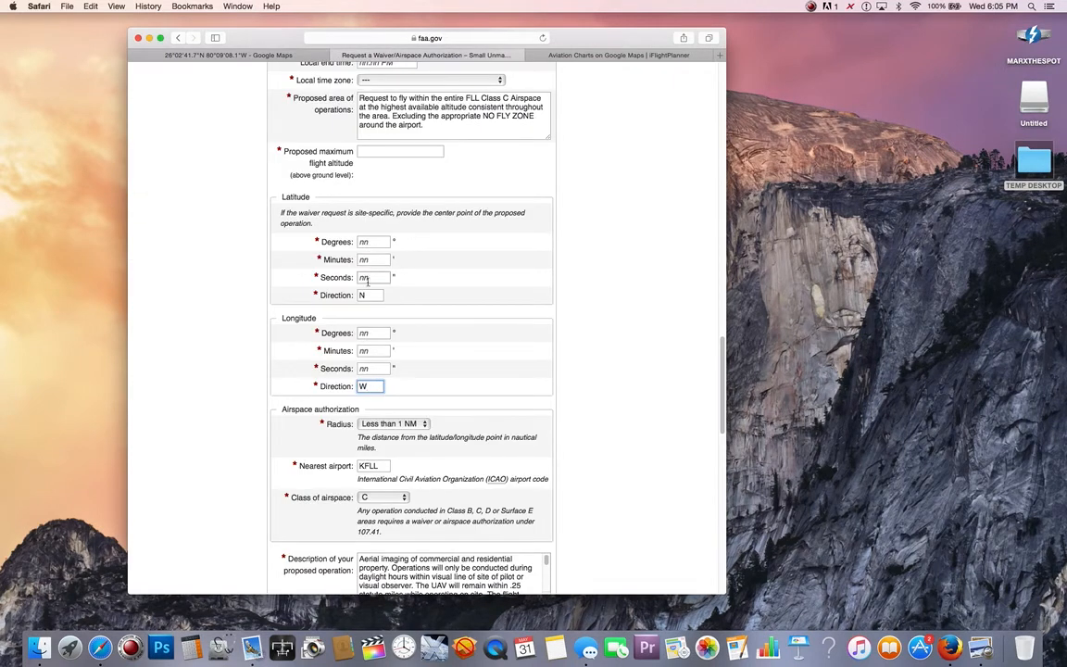
pyautogui.click(228, 55)
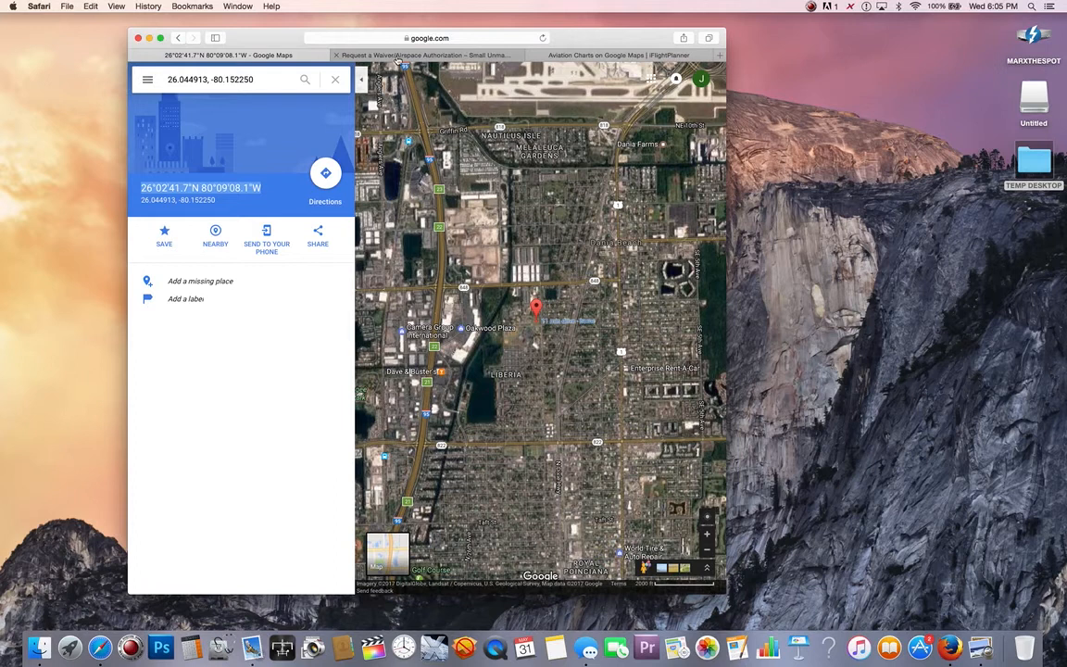
pyautogui.click(426, 56)
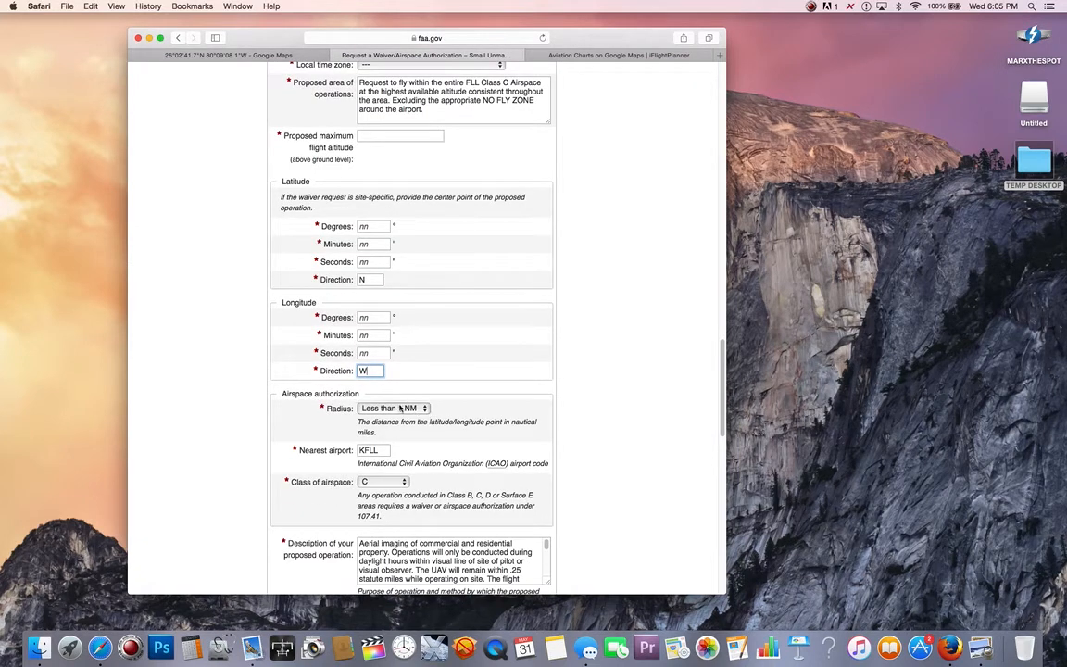
pyautogui.scroll(-3)
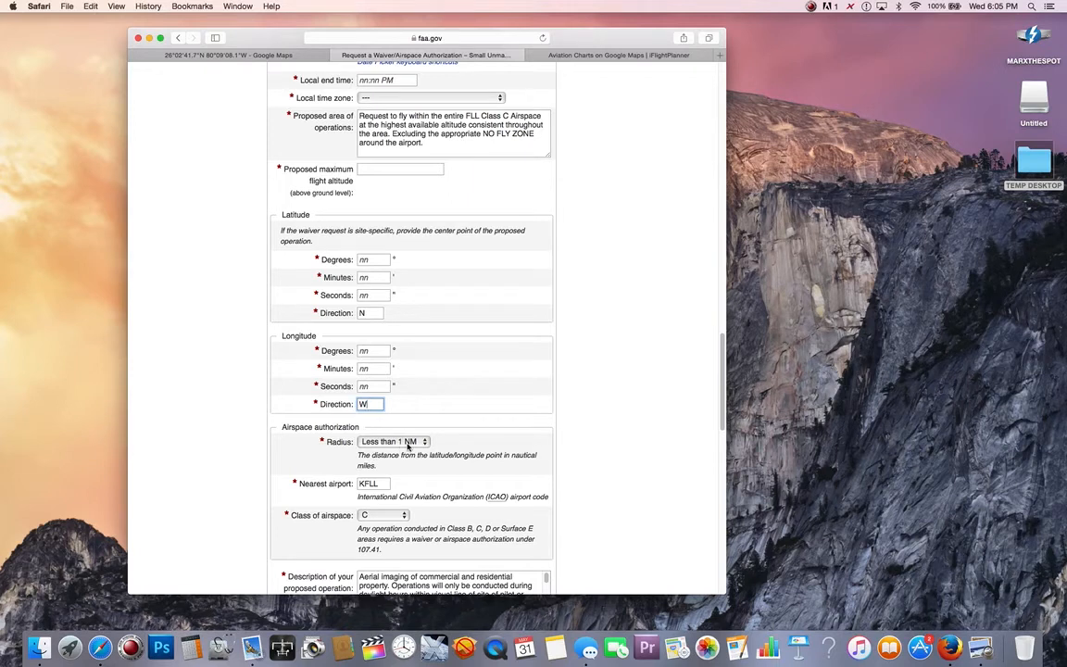
pyautogui.scroll(-3)
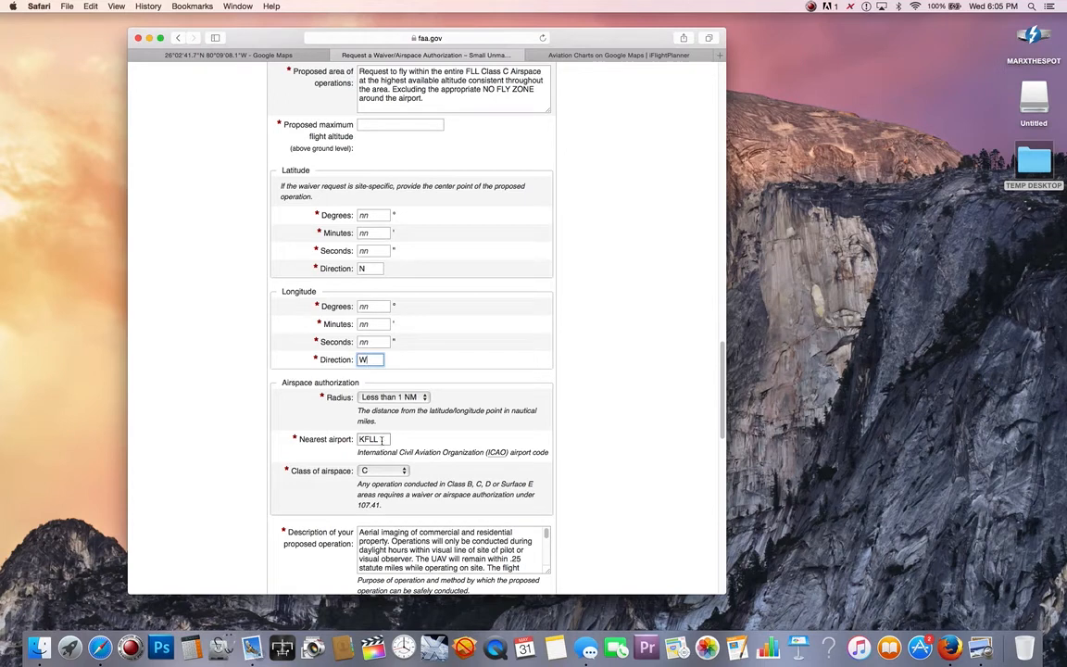
pyautogui.scroll(-3)
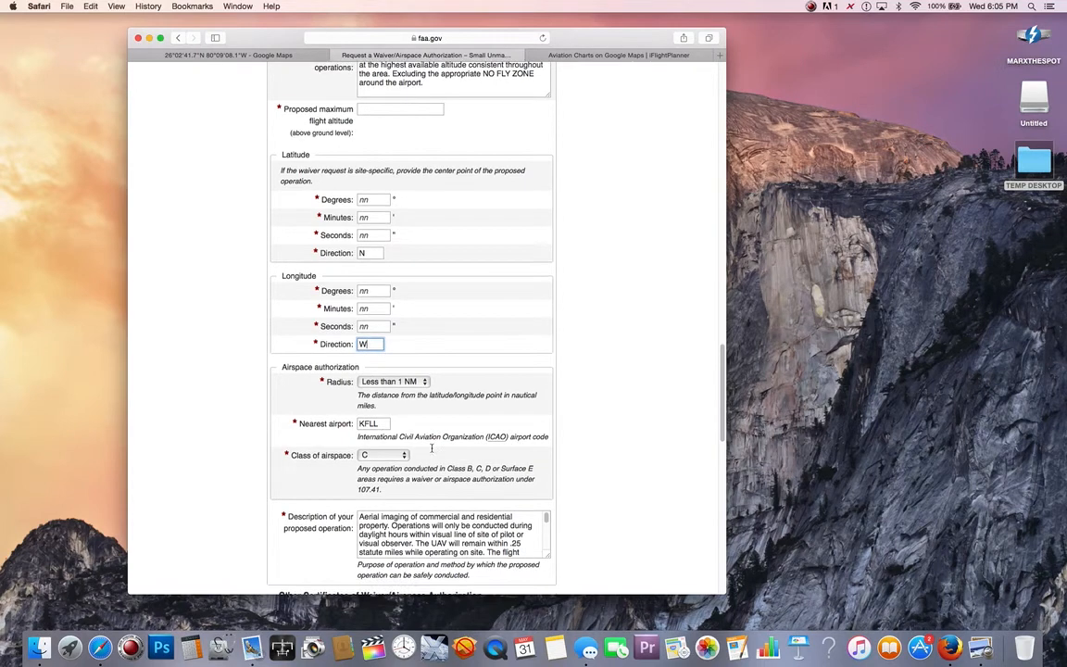
pyautogui.scroll(-3)
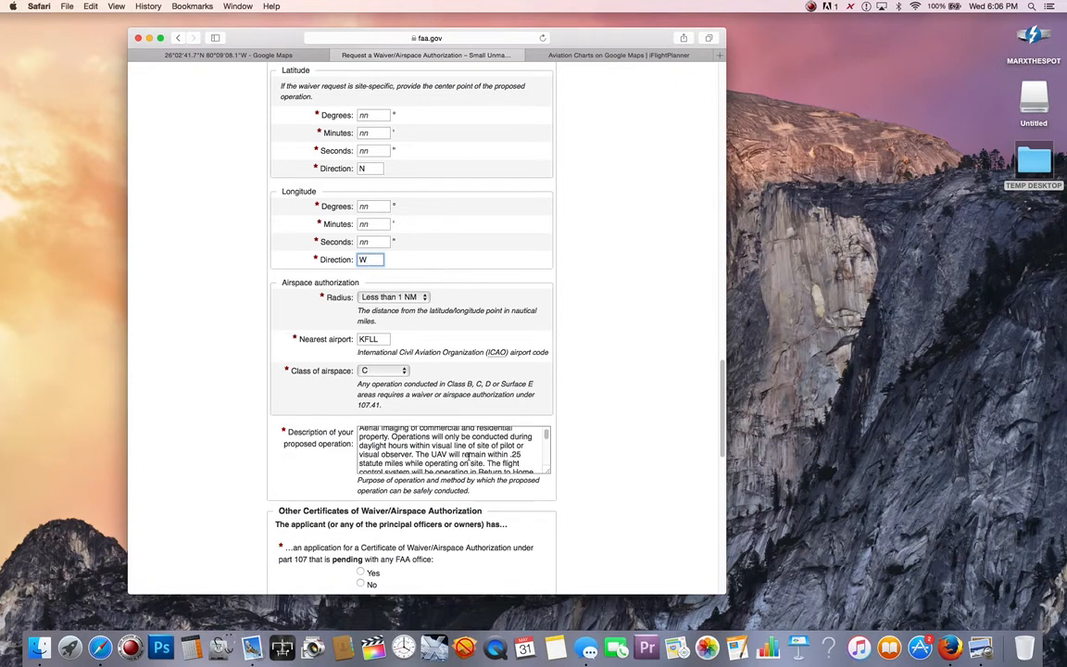
pyautogui.scroll(-3)
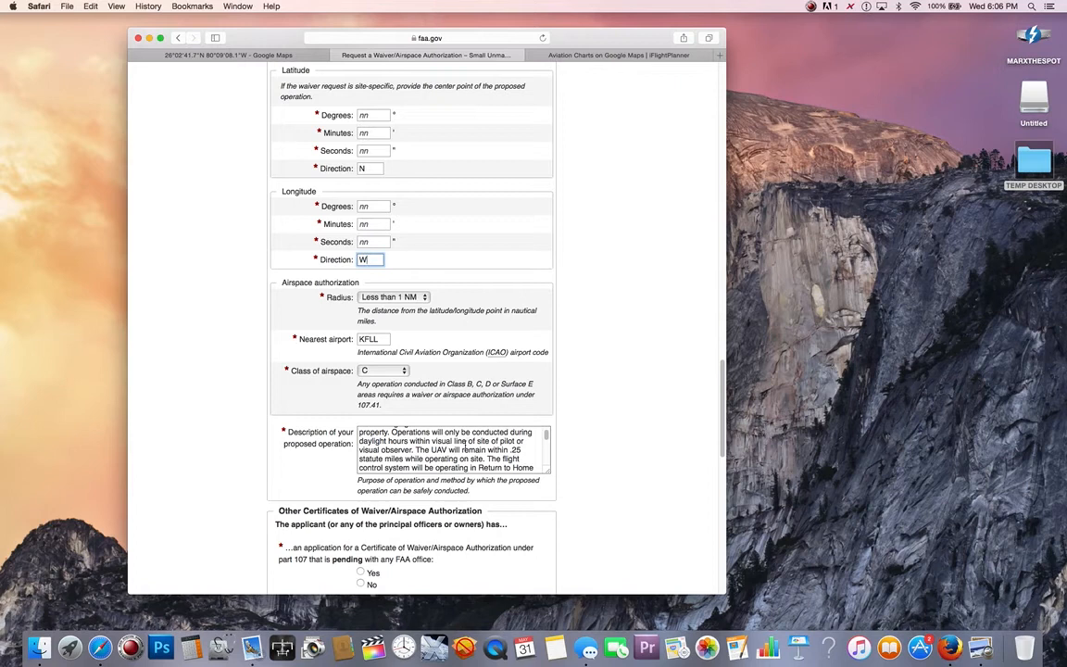
pyautogui.scroll(-3)
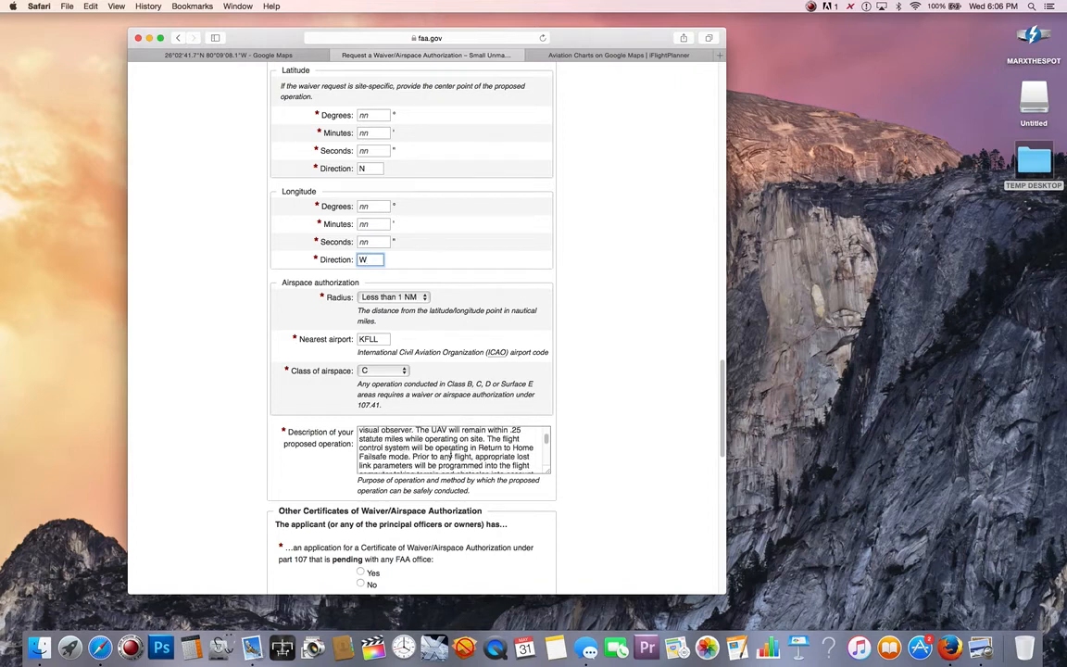
pyautogui.scroll(-3)
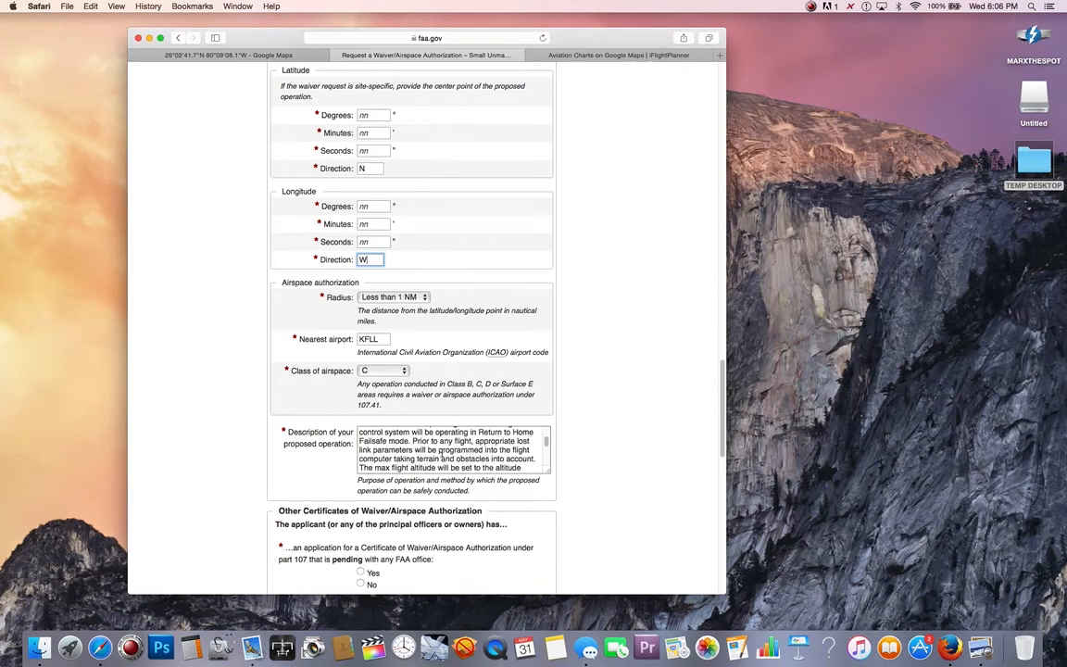
pyautogui.scroll(-3)
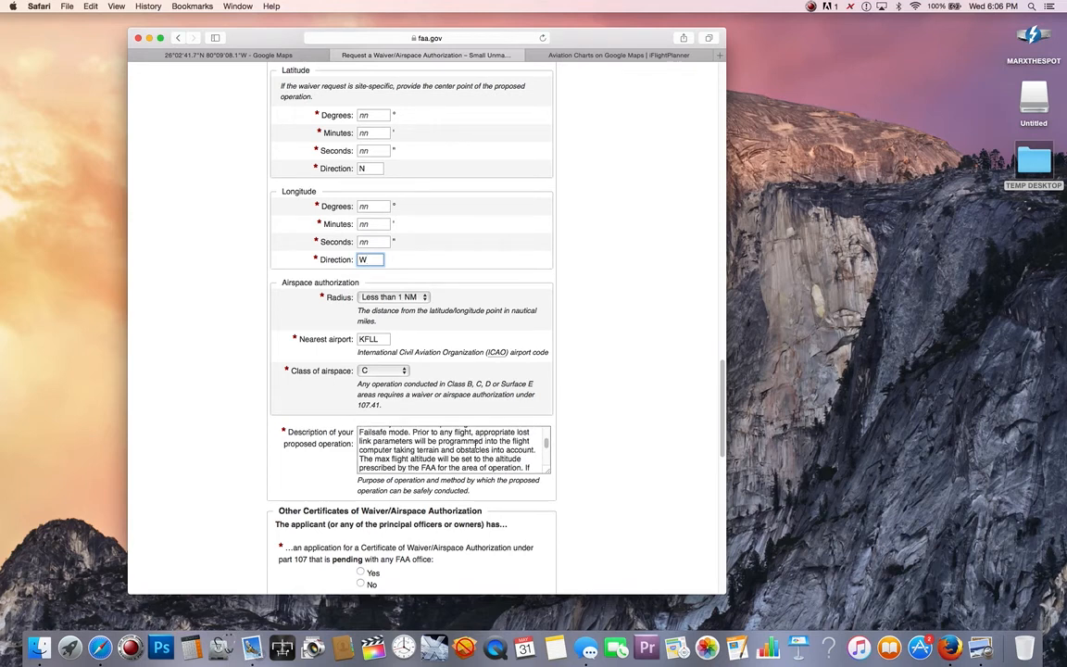
pyautogui.scroll(-3)
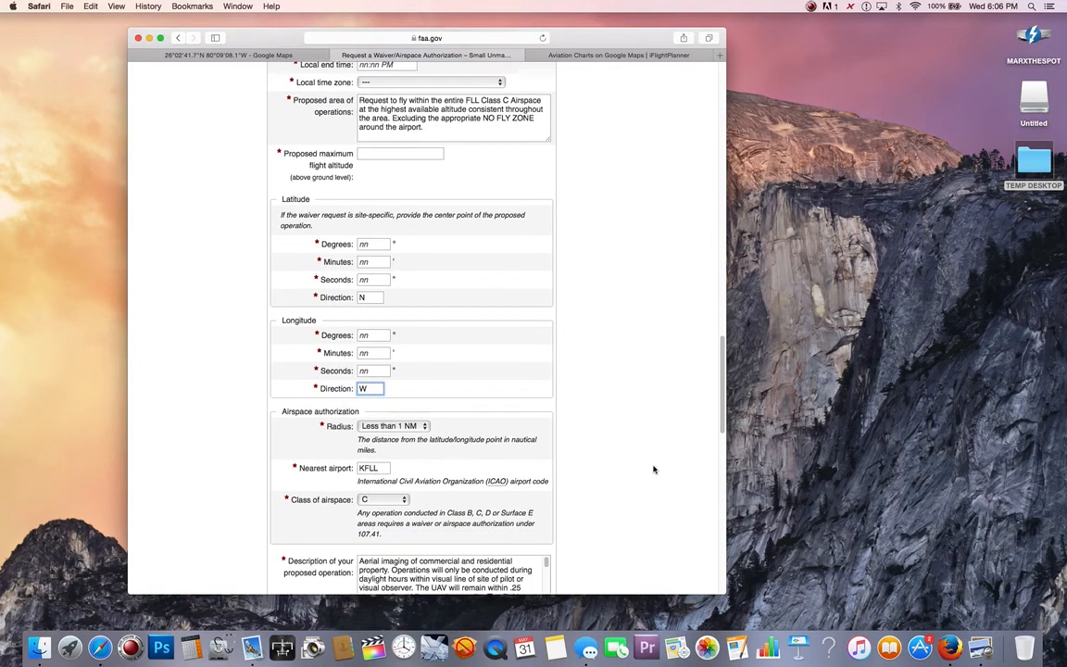
pyautogui.scroll(-3)
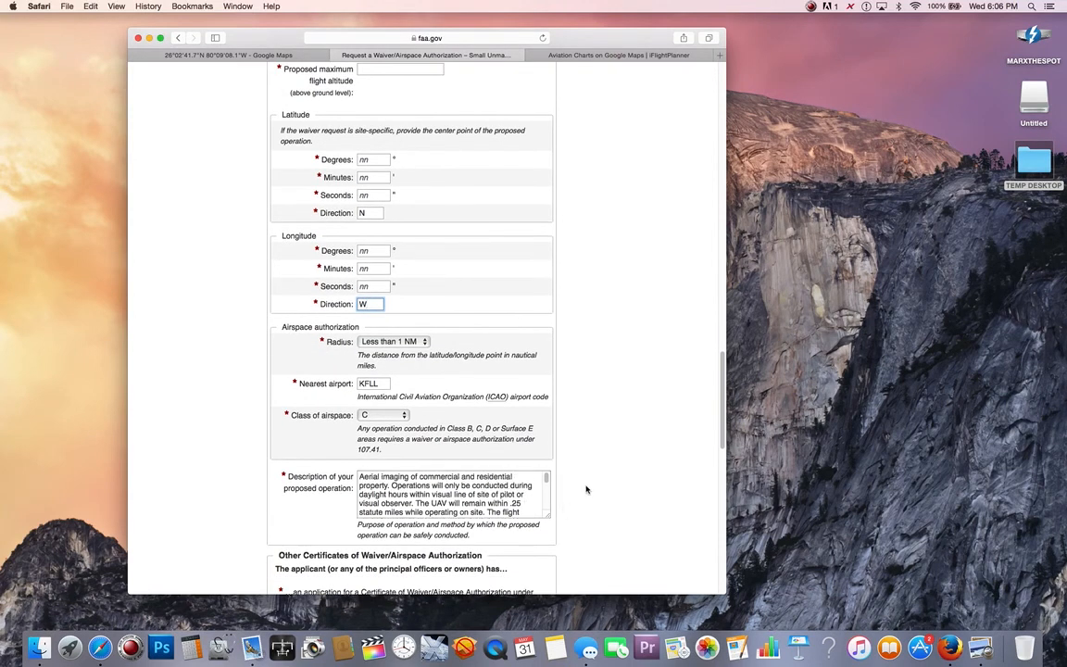
pyautogui.scroll(-3)
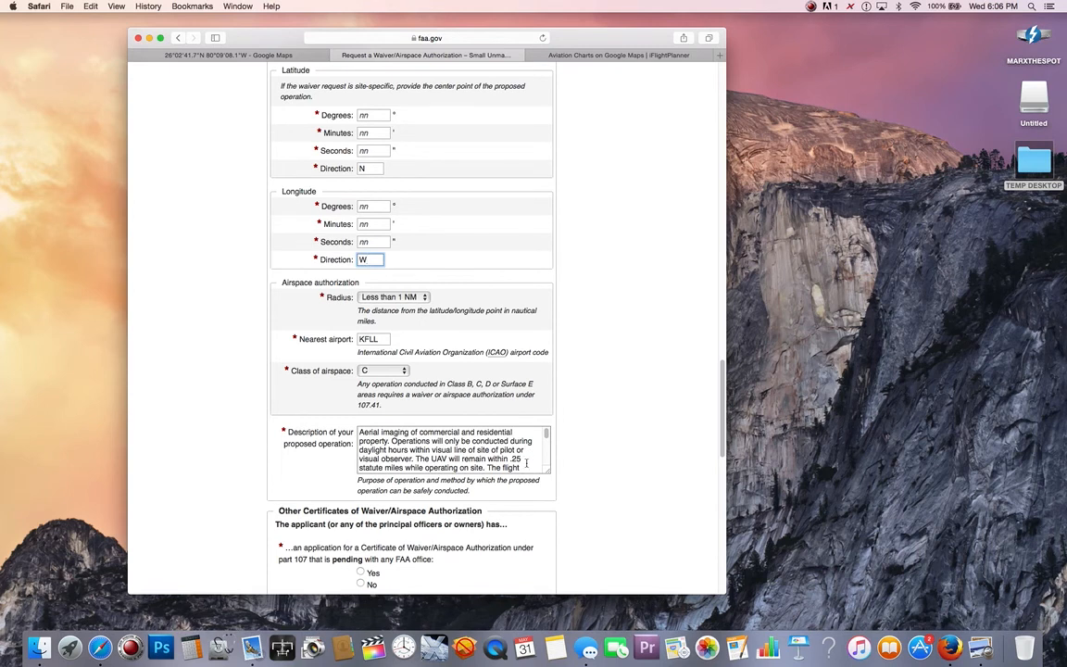
pyautogui.scroll(-3)
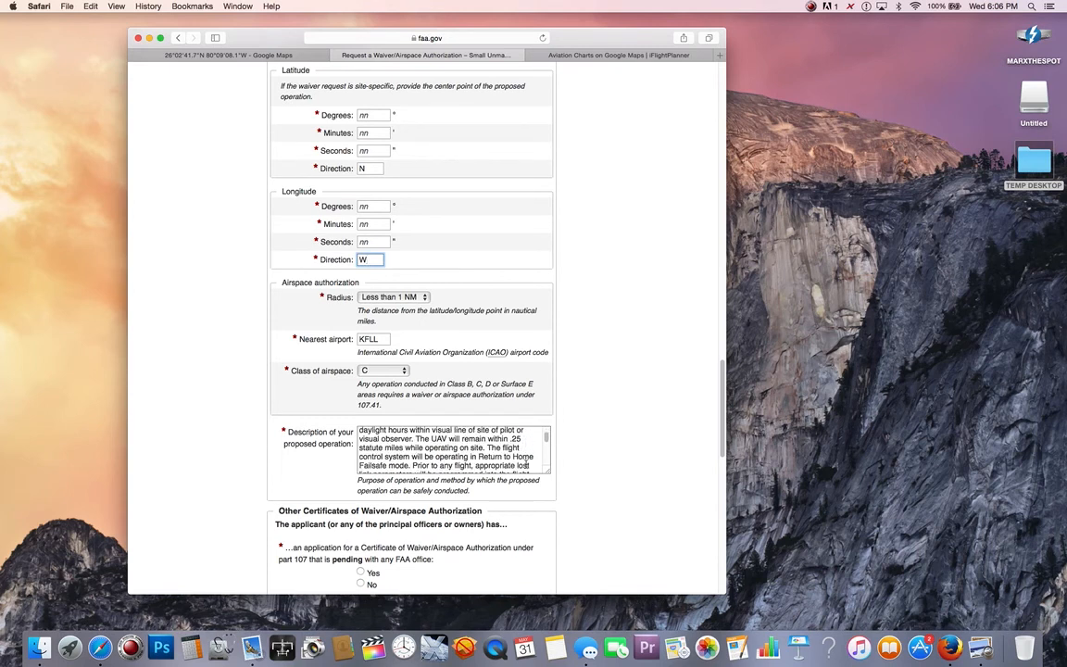
pyautogui.scroll(-3)
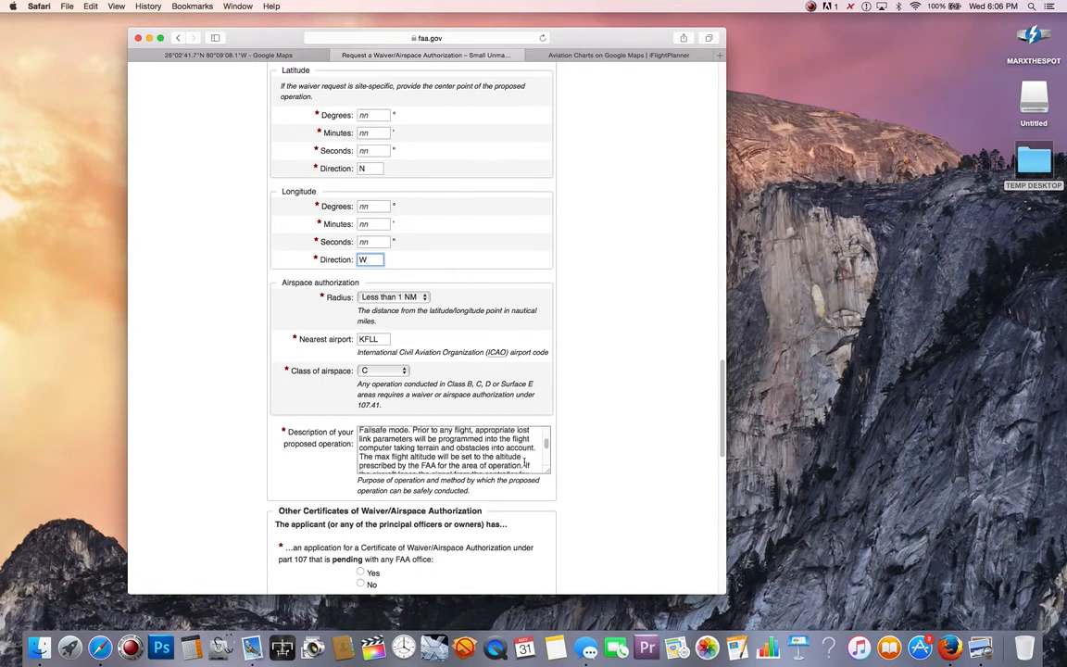
pyautogui.scroll(-3)
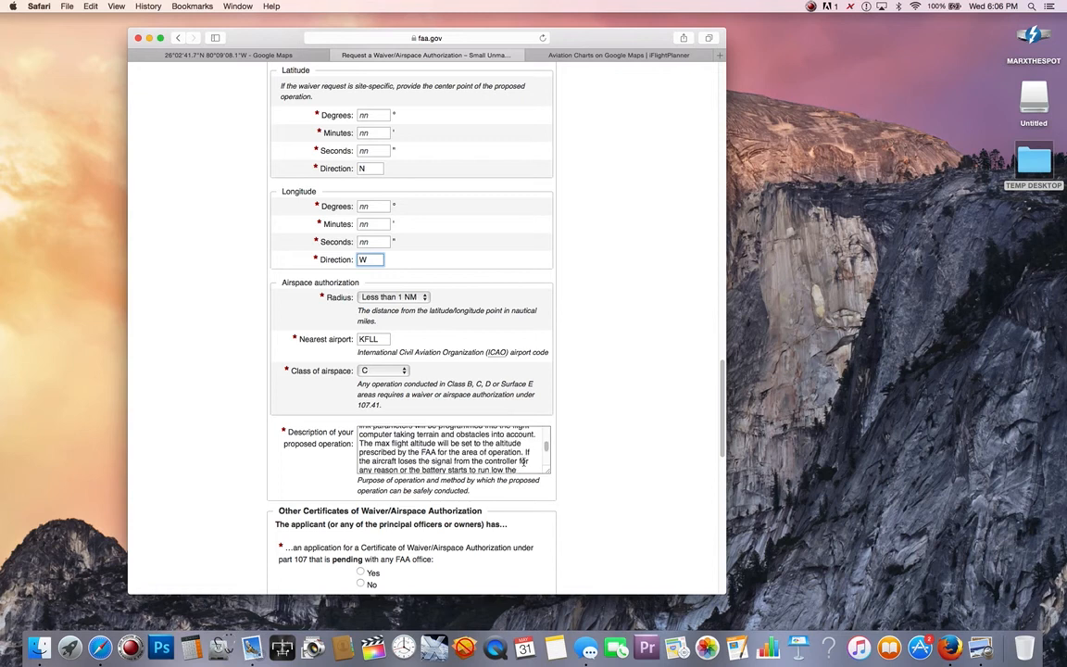
pyautogui.scroll(-3)
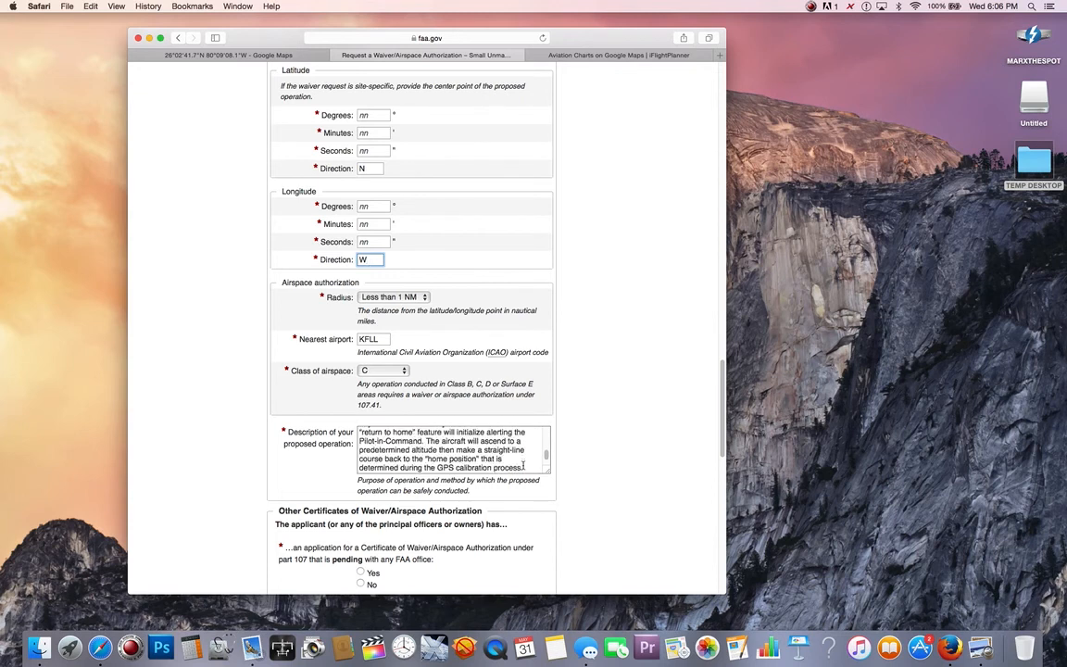
pyautogui.scroll(-3)
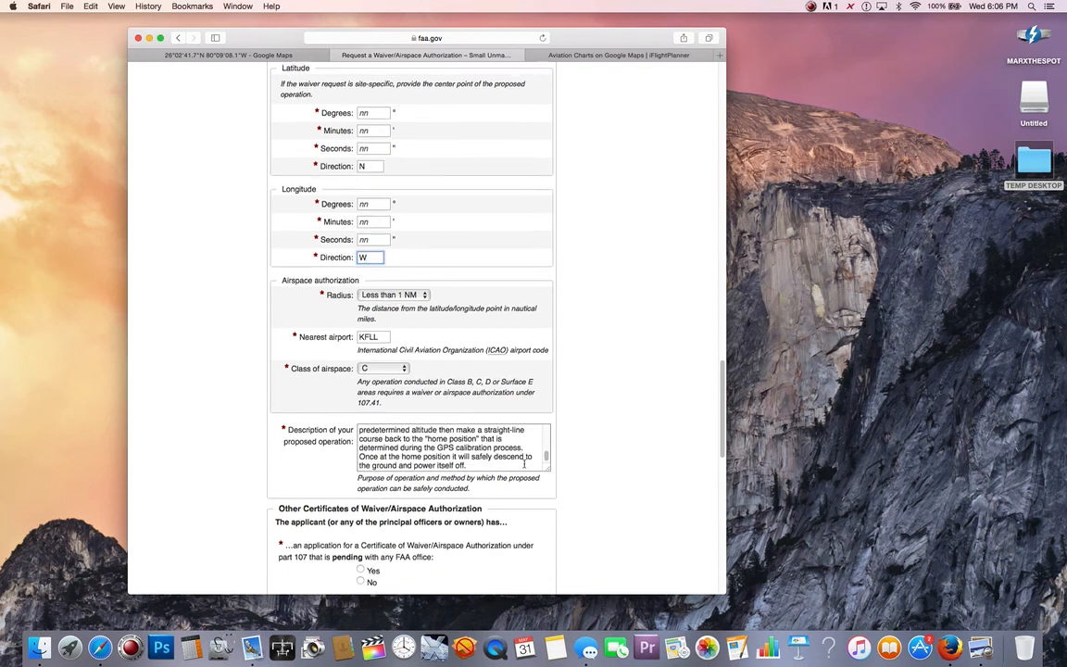
pyautogui.scroll(-3)
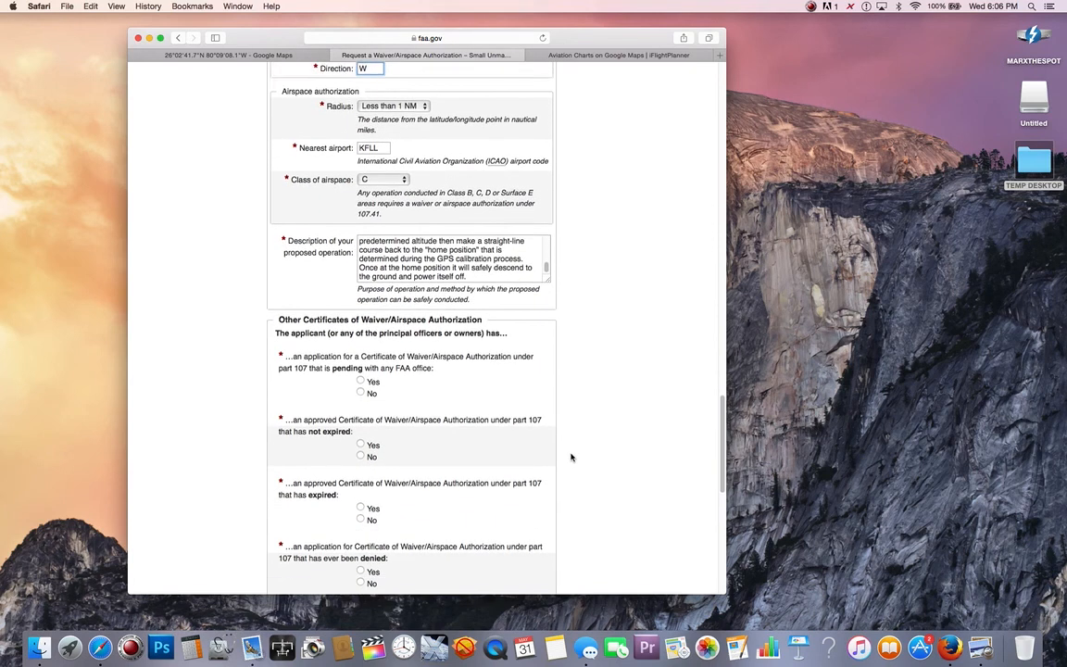
pyautogui.scroll(-3)
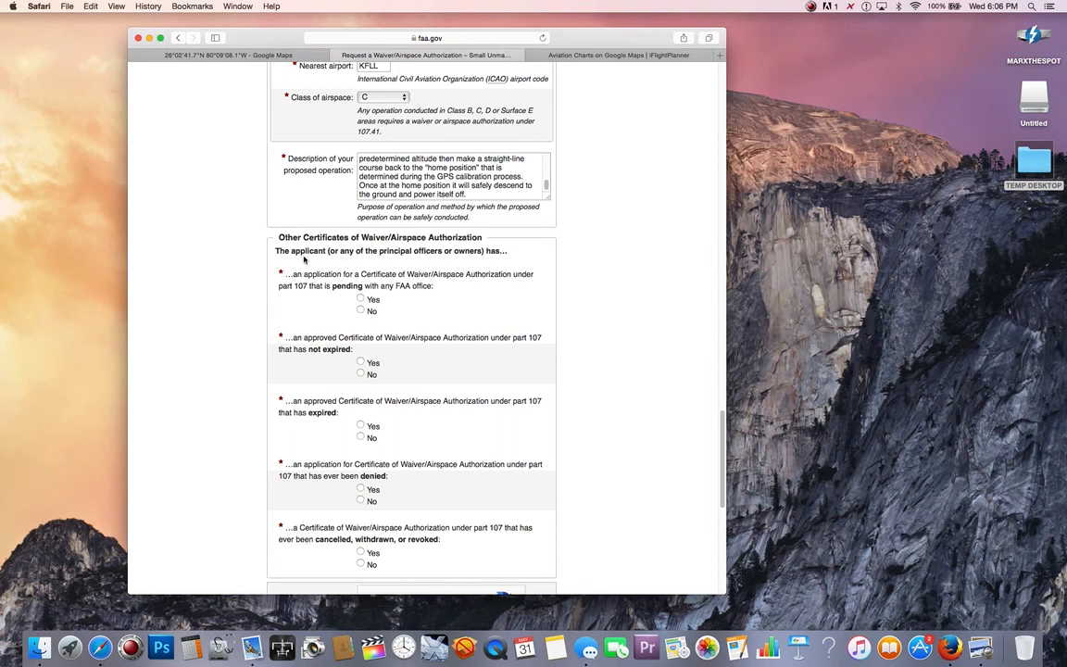
pyautogui.moveTo(403, 480)
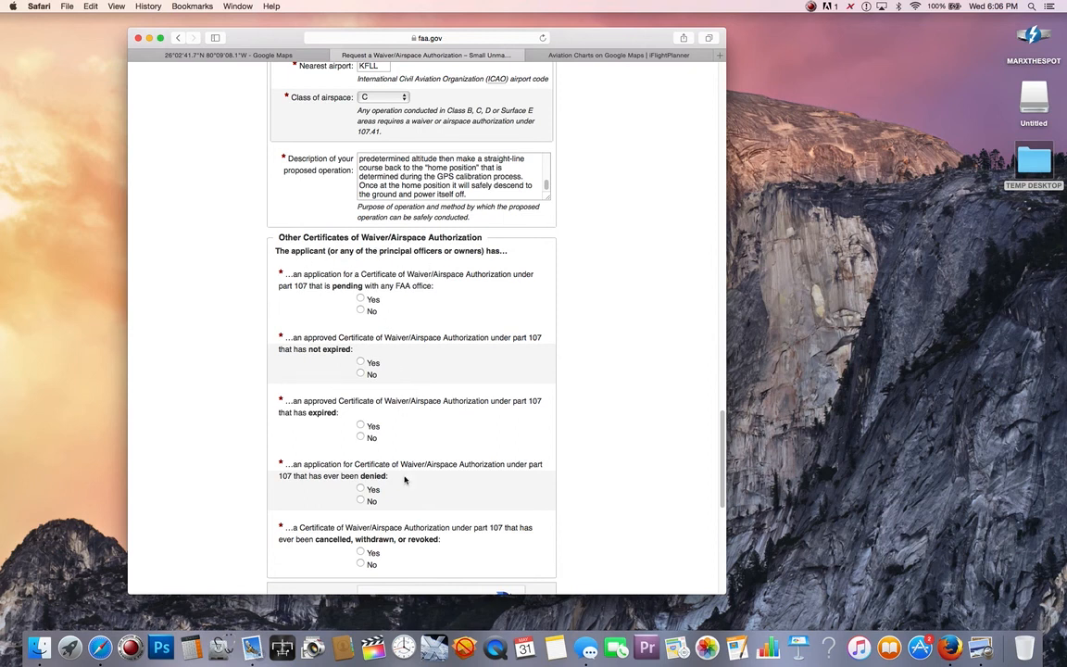
pyautogui.scroll(-3)
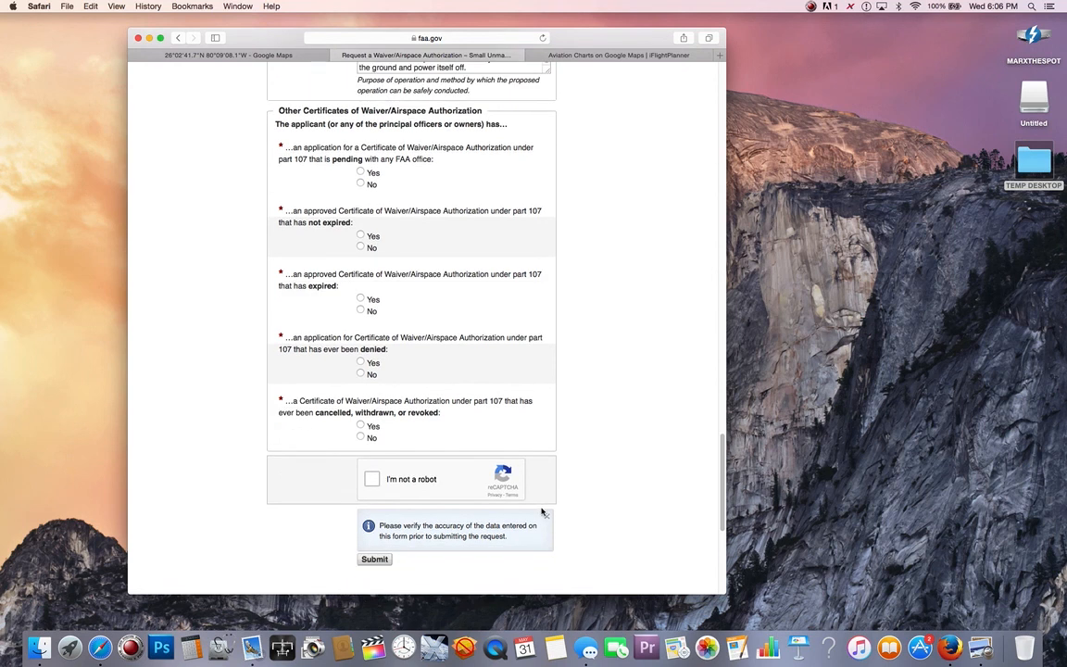
pyautogui.scroll(-3)
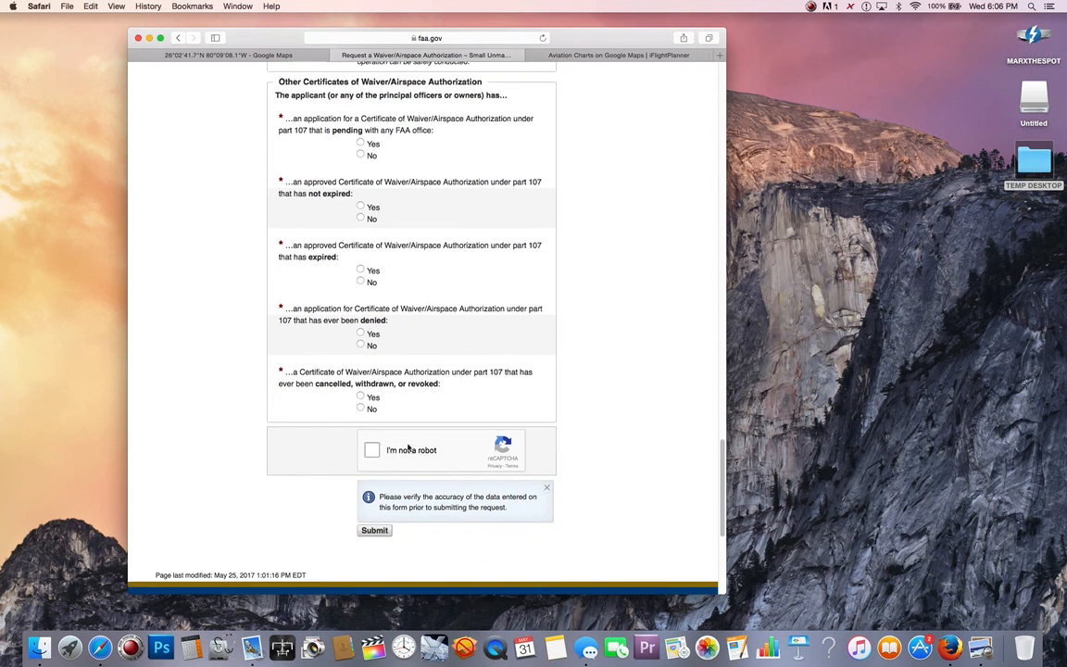
pyautogui.scroll(-3)
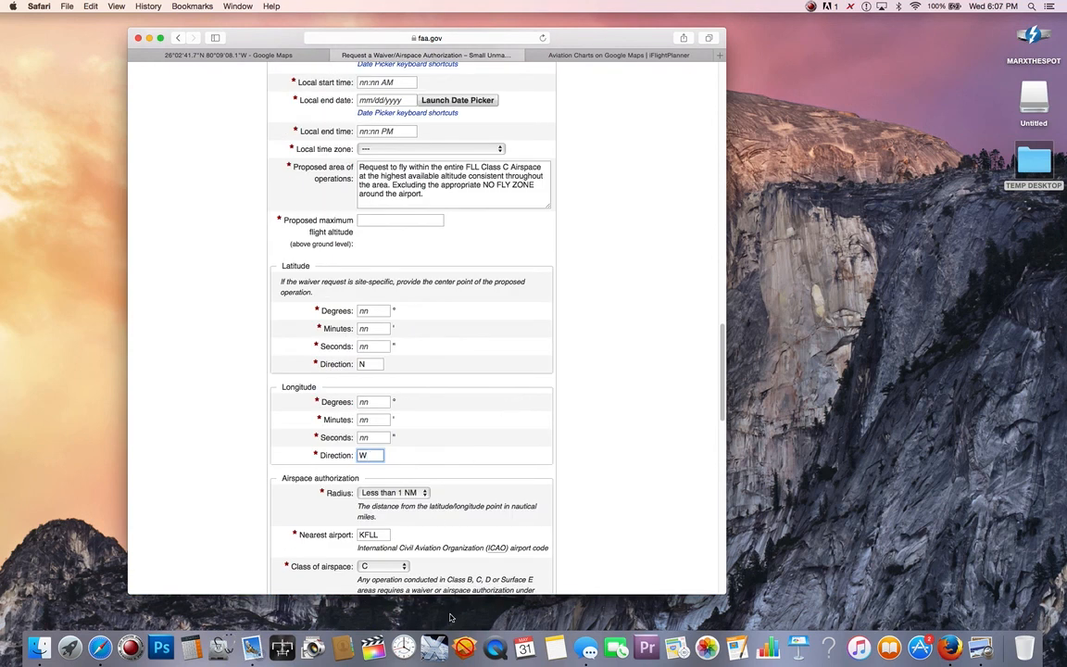
pyautogui.moveTo(313, 646)
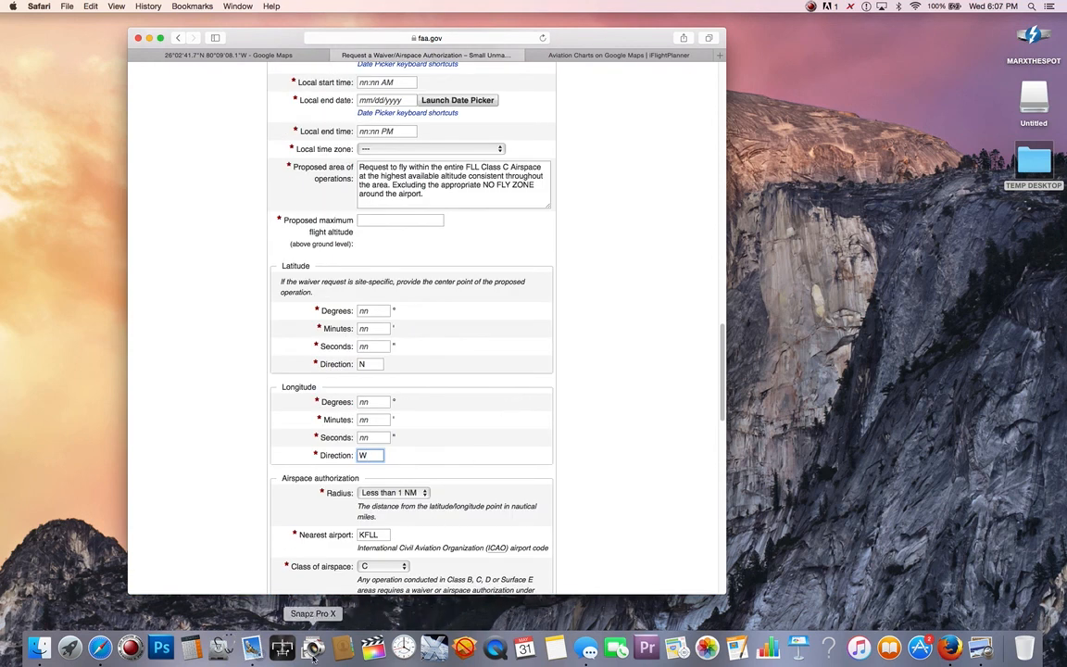